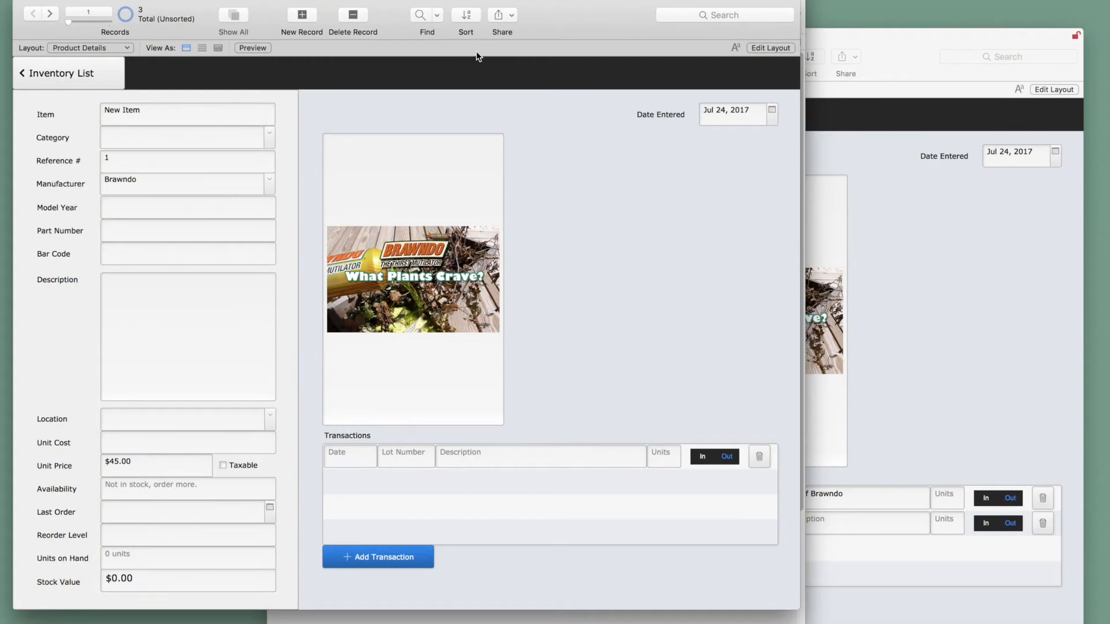
{"action": "mouse_move", "coordinate": [588, 163]}
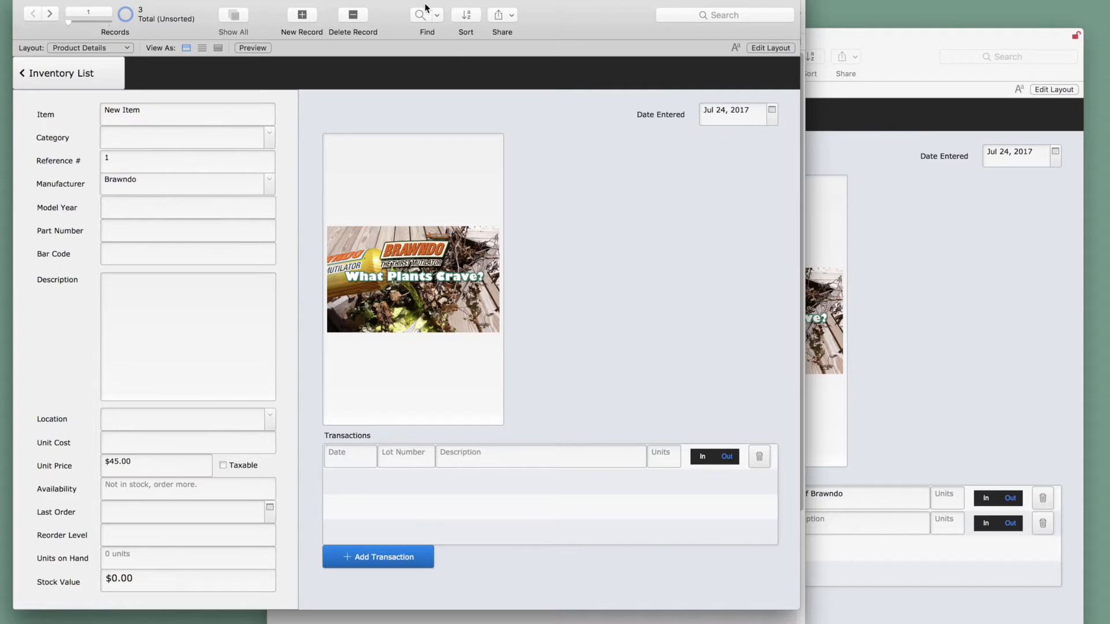
{"action": "mouse_move", "coordinate": [578, 239]}
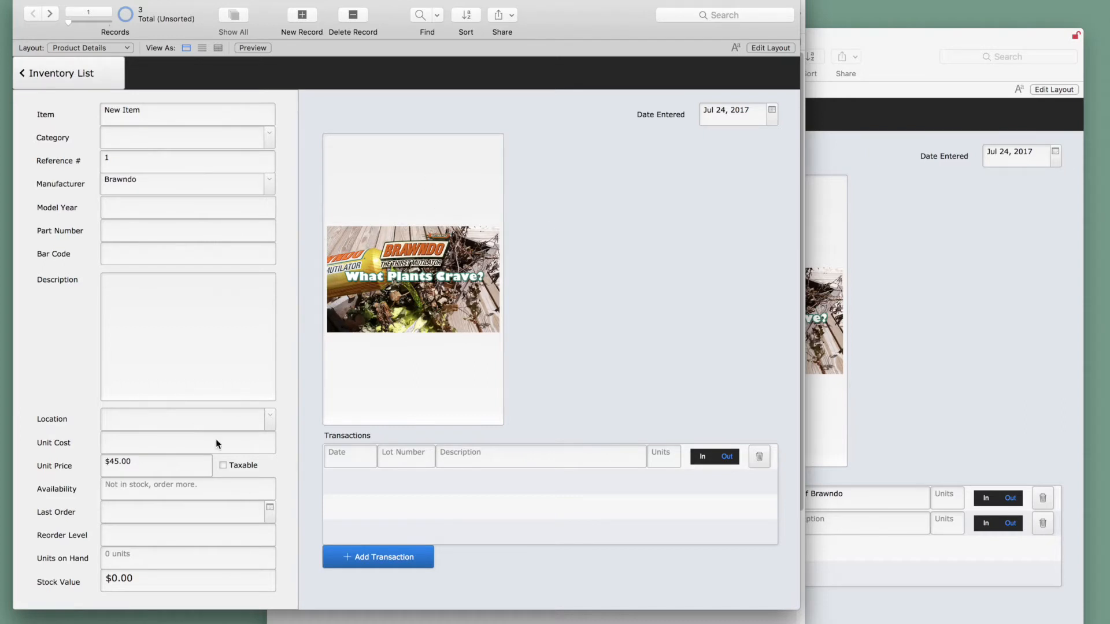
{"action": "mouse_move", "coordinate": [588, 247]}
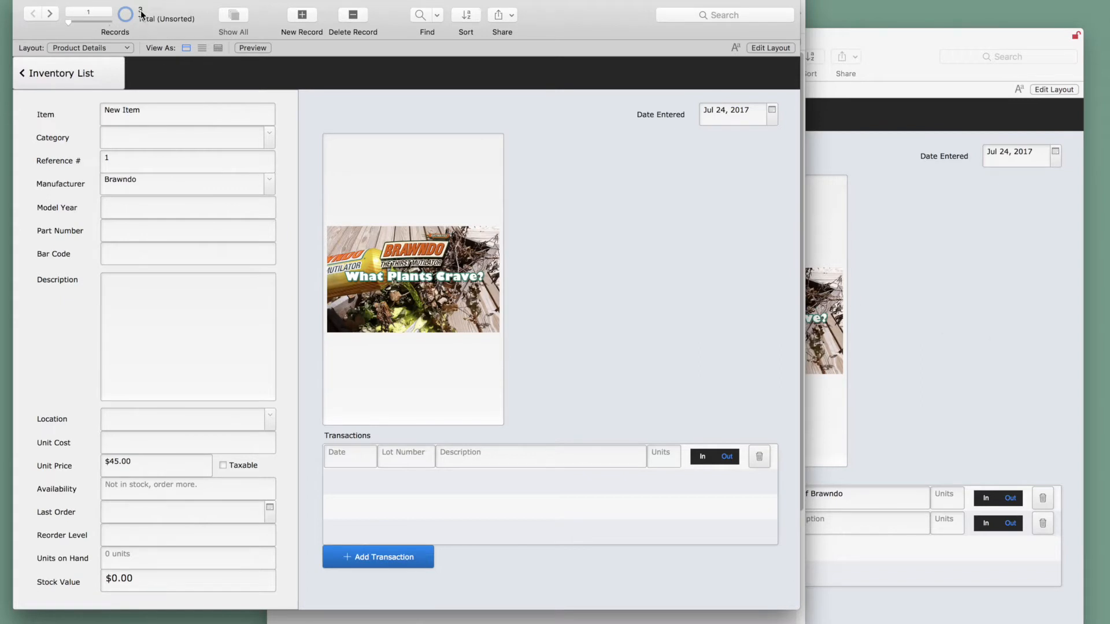
{"action": "mouse_move", "coordinate": [325, 246]}
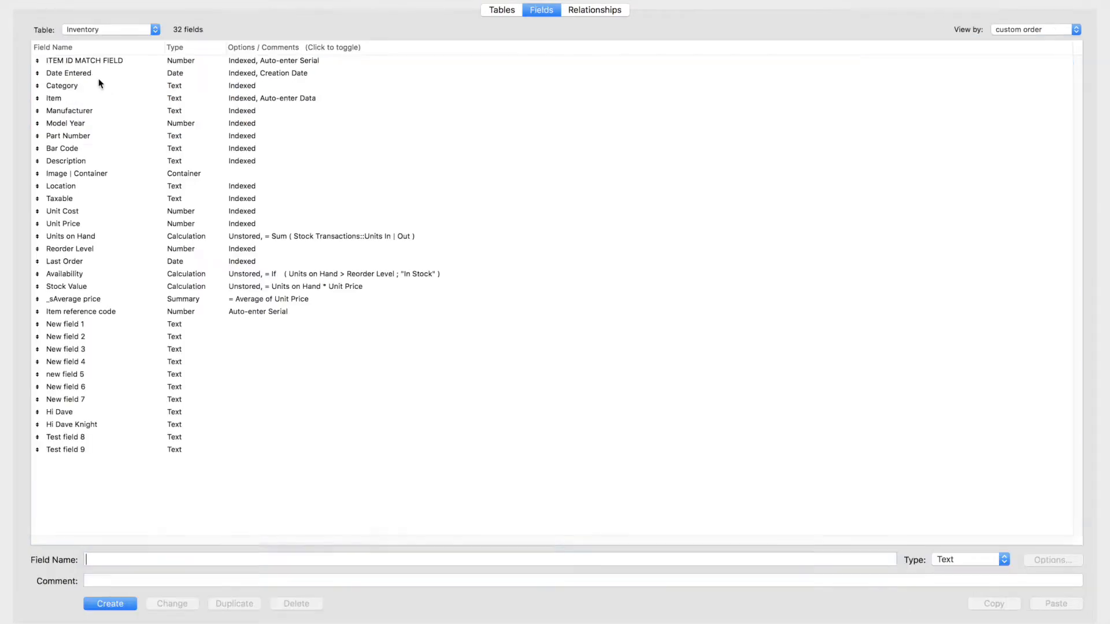
Inspect the Item reference code field's auto-enter serial next value in Options, then confirm with OK
{"action": "left_click", "coordinate": [80, 311]}
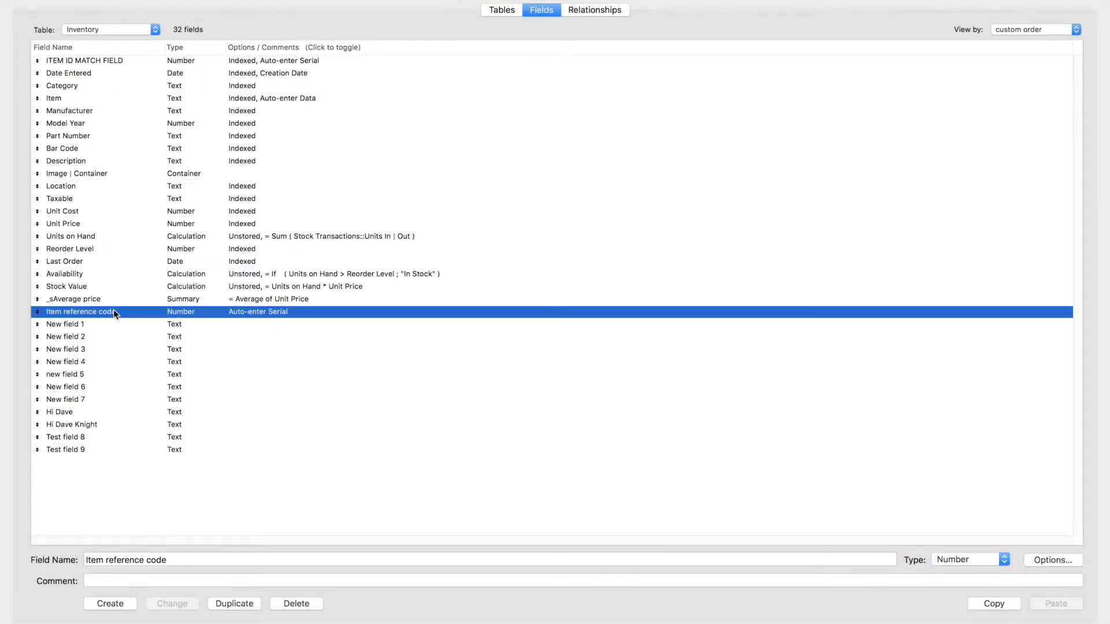
{"action": "left_click", "coordinate": [1053, 560]}
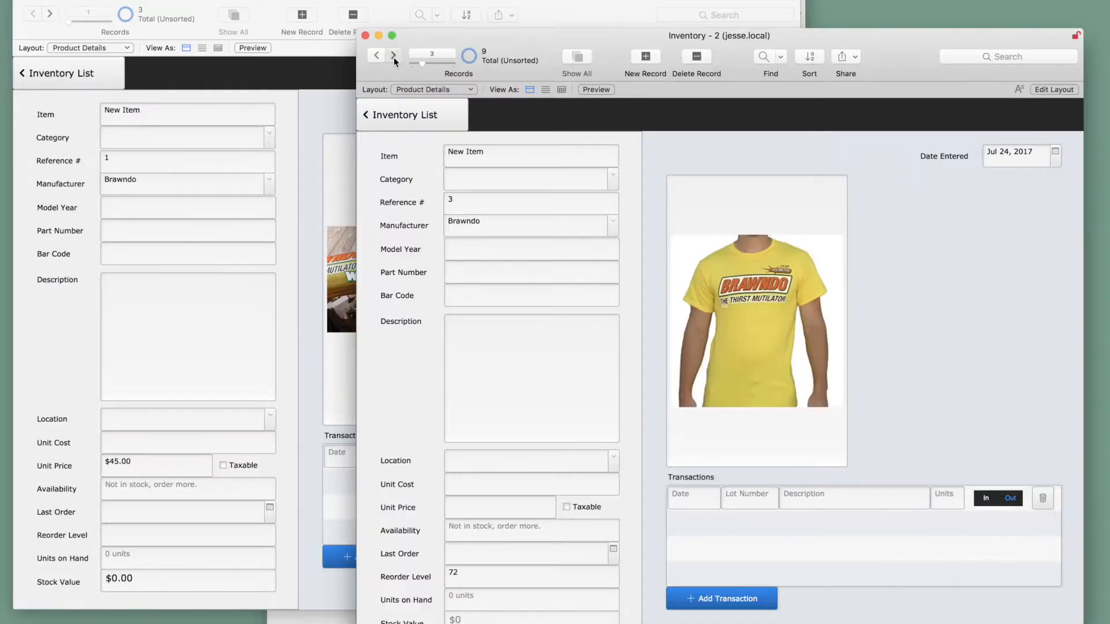
{"action": "left_click", "coordinate": [394, 56]}
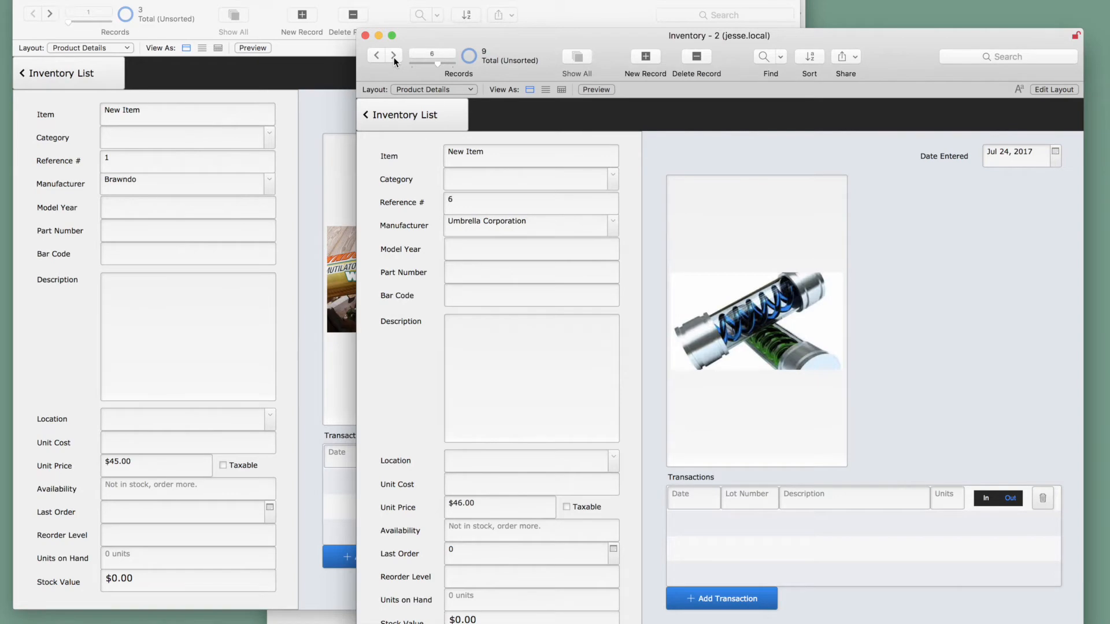
{"action": "left_click", "coordinate": [394, 55]}
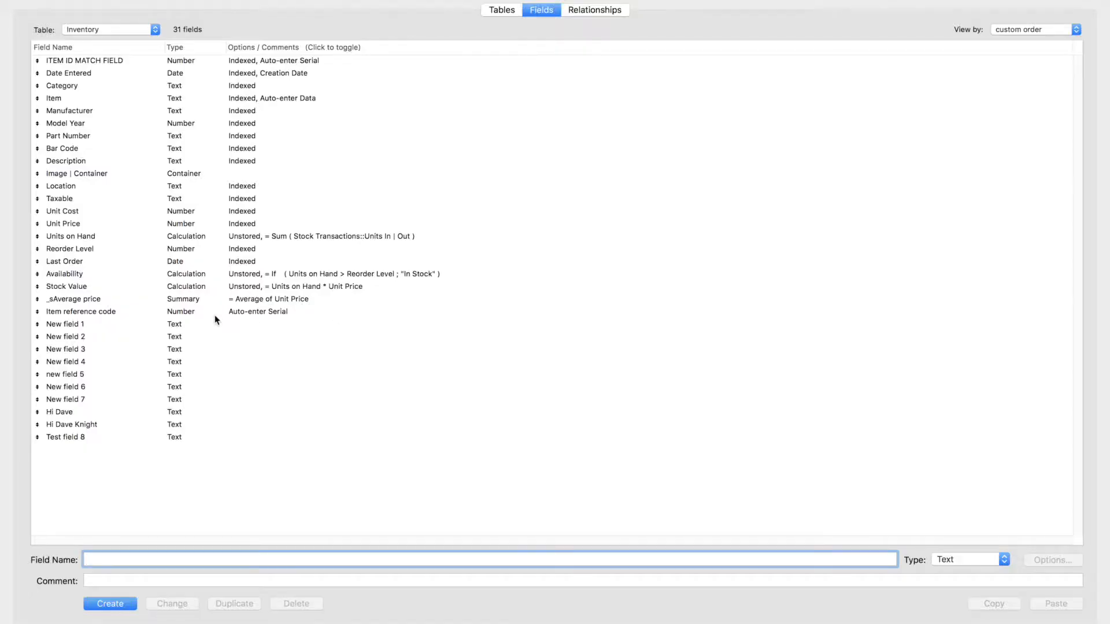
{"action": "double_click", "coordinate": [80, 312]}
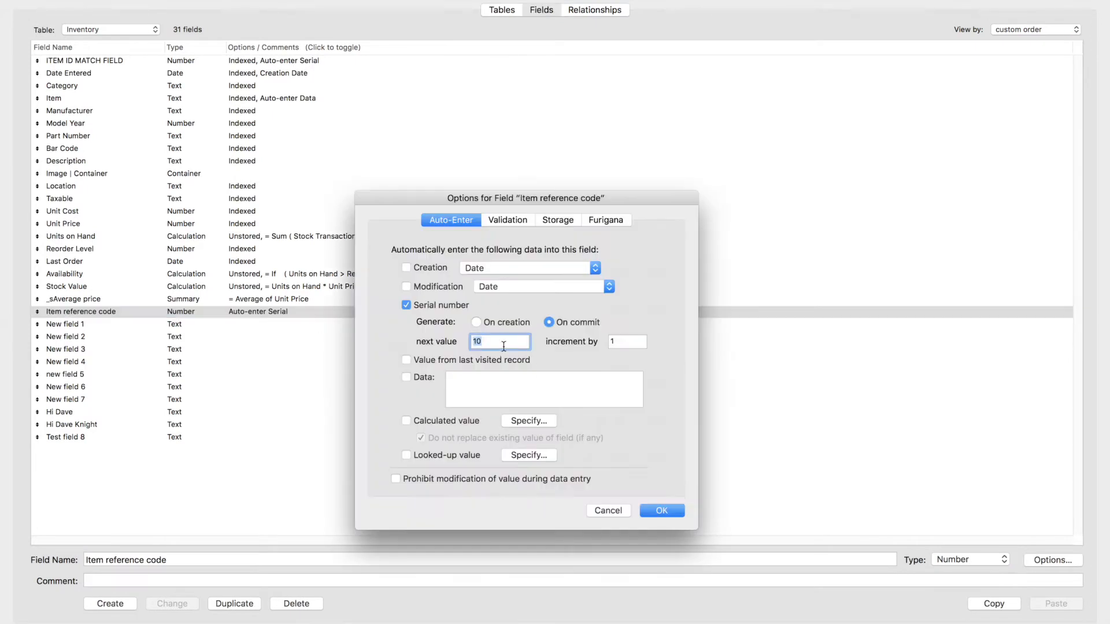
{"action": "left_click", "coordinate": [660, 510]}
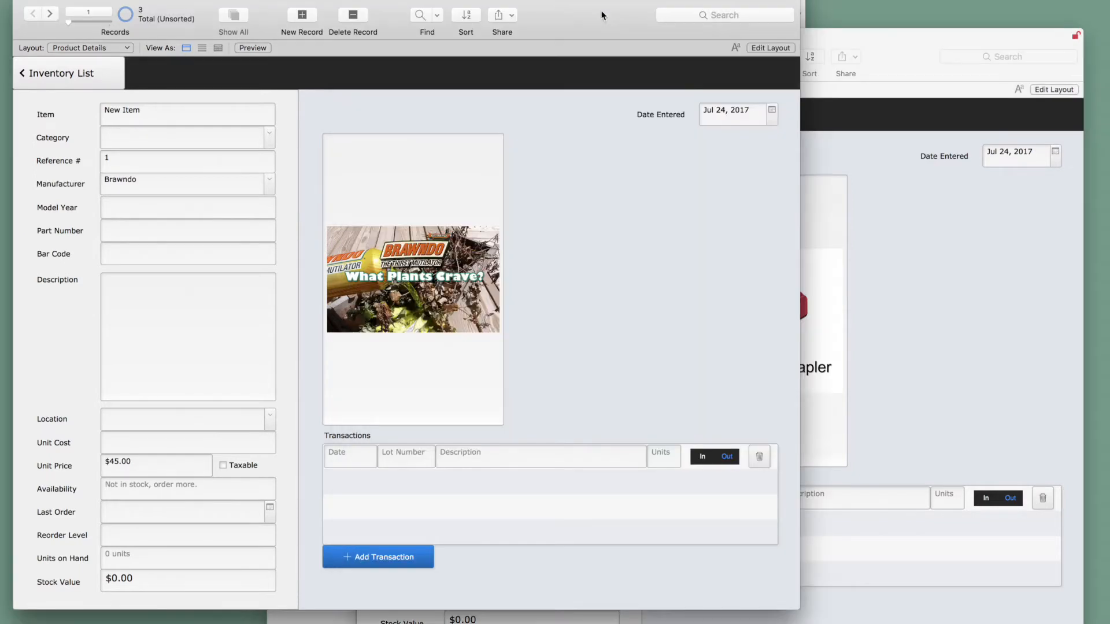
Apply a different theme to the Product Details layout through Change Theme
{"action": "left_click", "coordinate": [770, 47]}
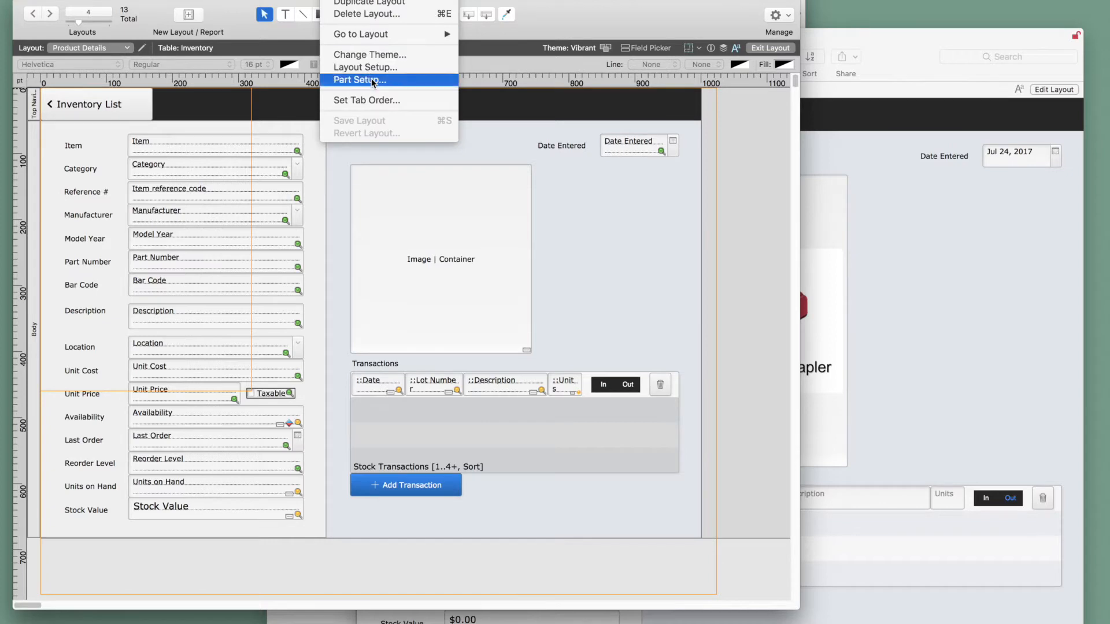
{"action": "left_click", "coordinate": [369, 54]}
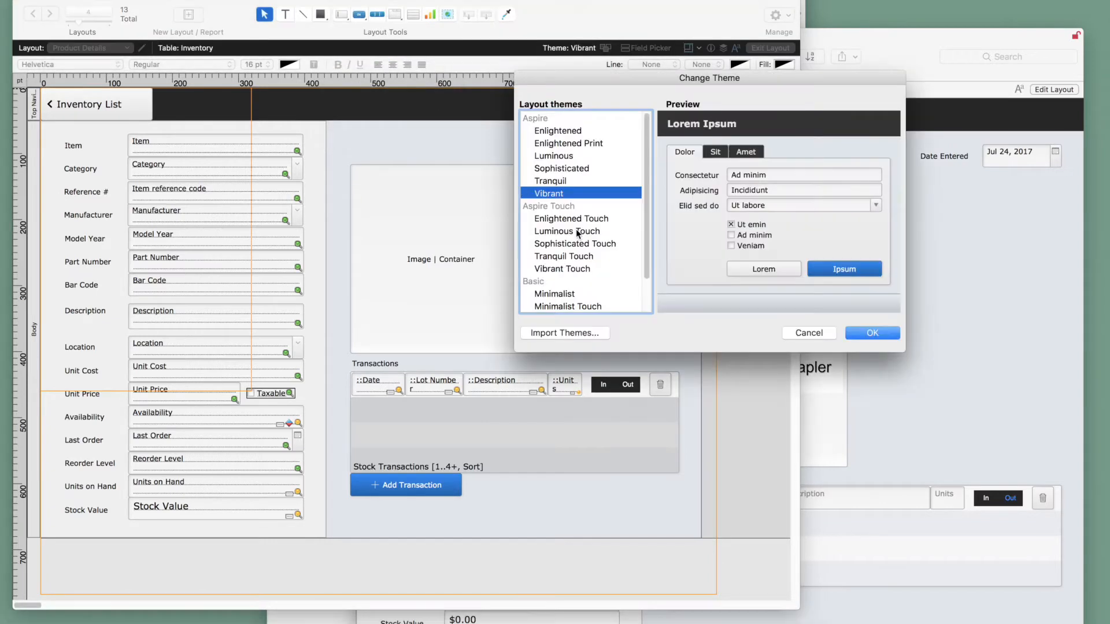
{"action": "left_click", "coordinate": [555, 155]}
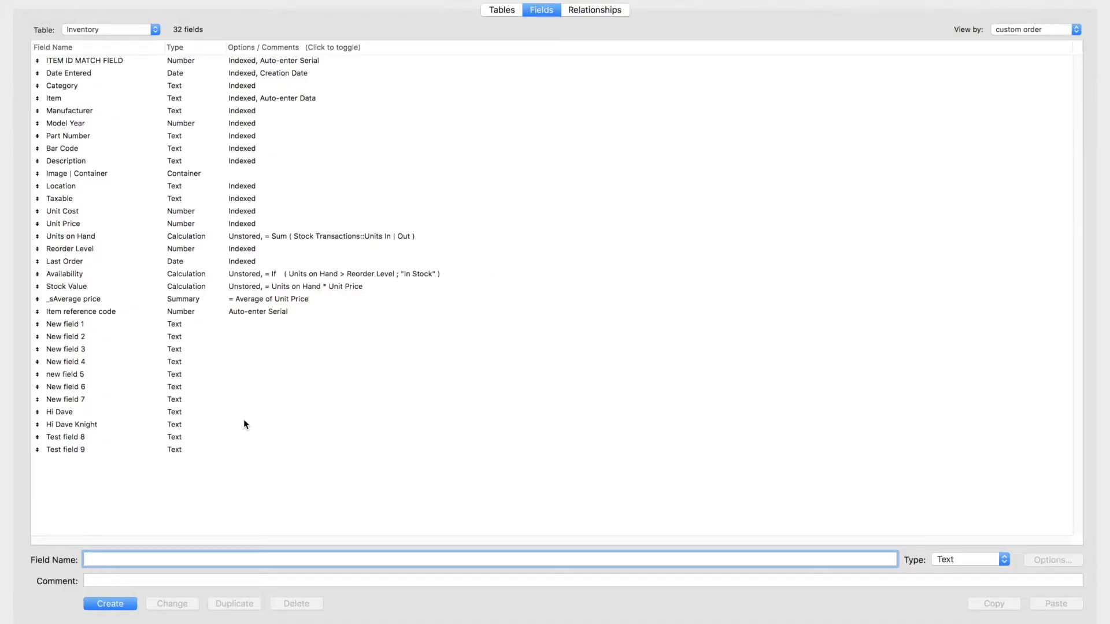
Create a Text field named 'Hi Richard' in the Inventory table
{"action": "type", "text": "Hi Ric"}
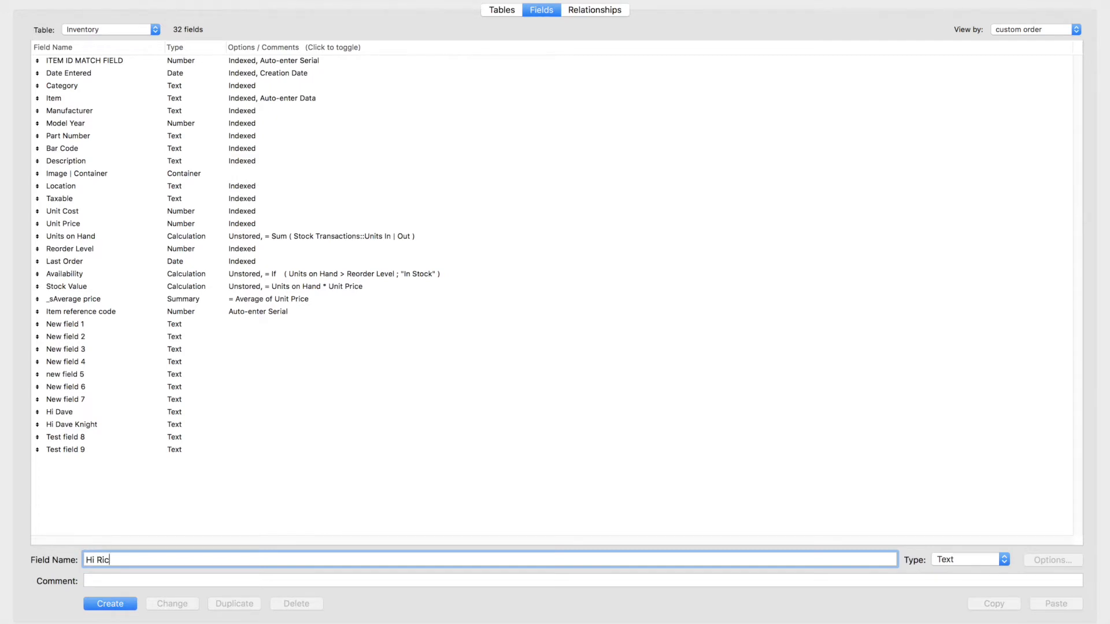
{"action": "type", "text": "hard"}
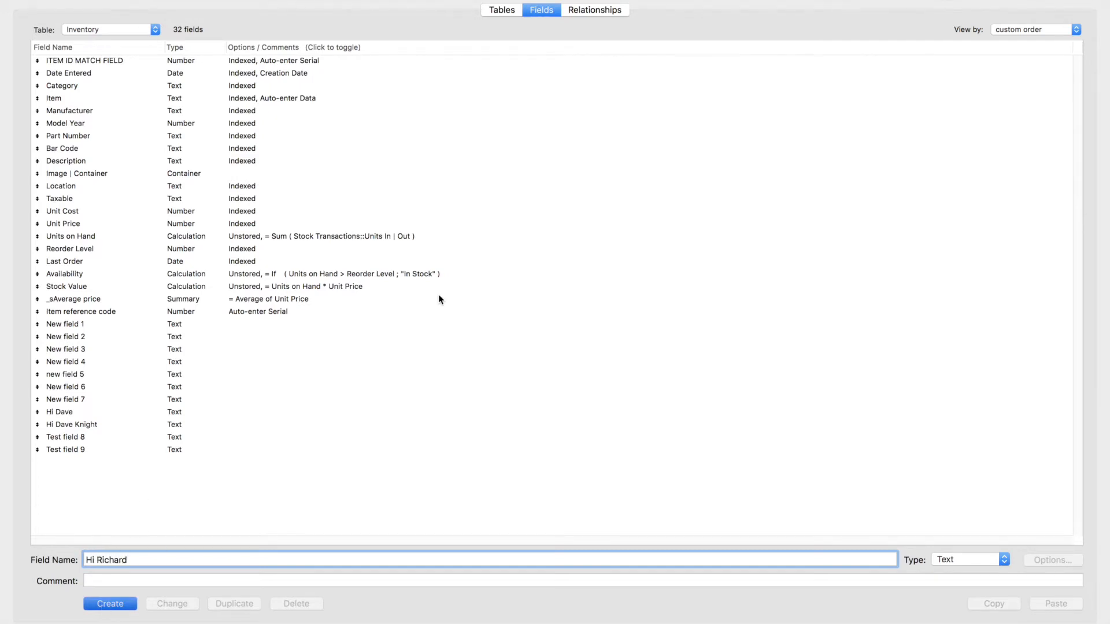
{"action": "left_click", "coordinate": [109, 603]}
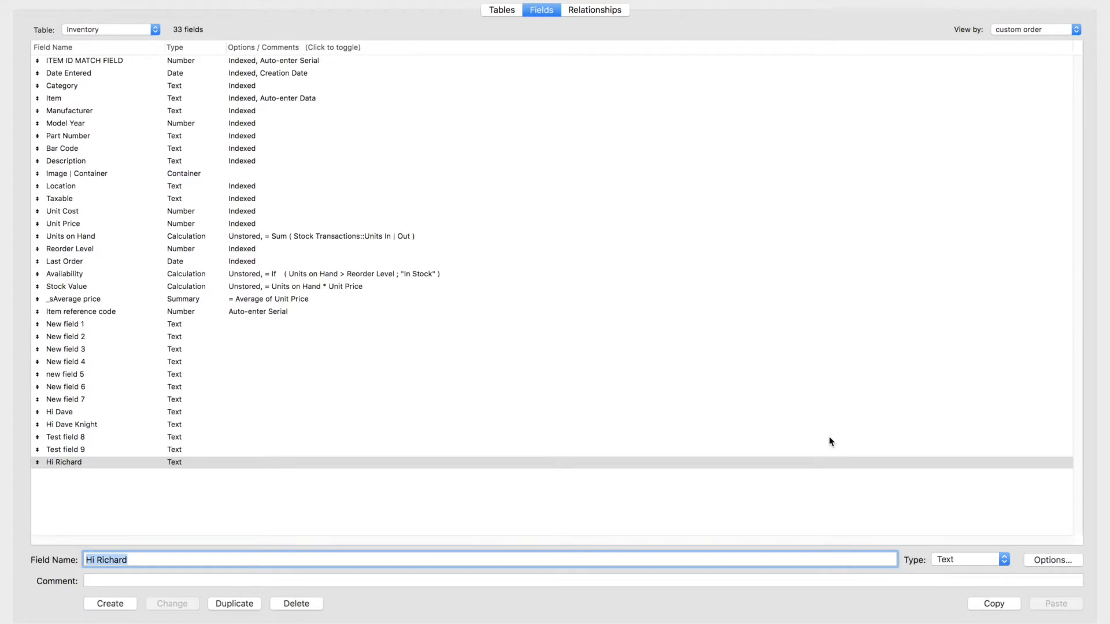
{"action": "mouse_move", "coordinate": [574, 333]}
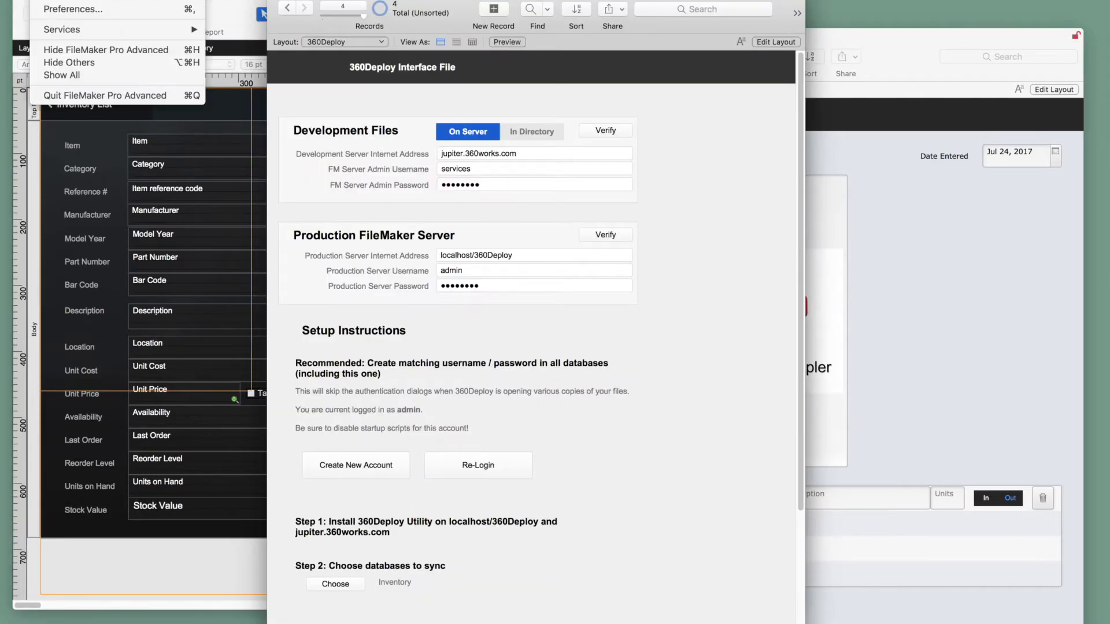
{"action": "mouse_move", "coordinate": [72, 8]}
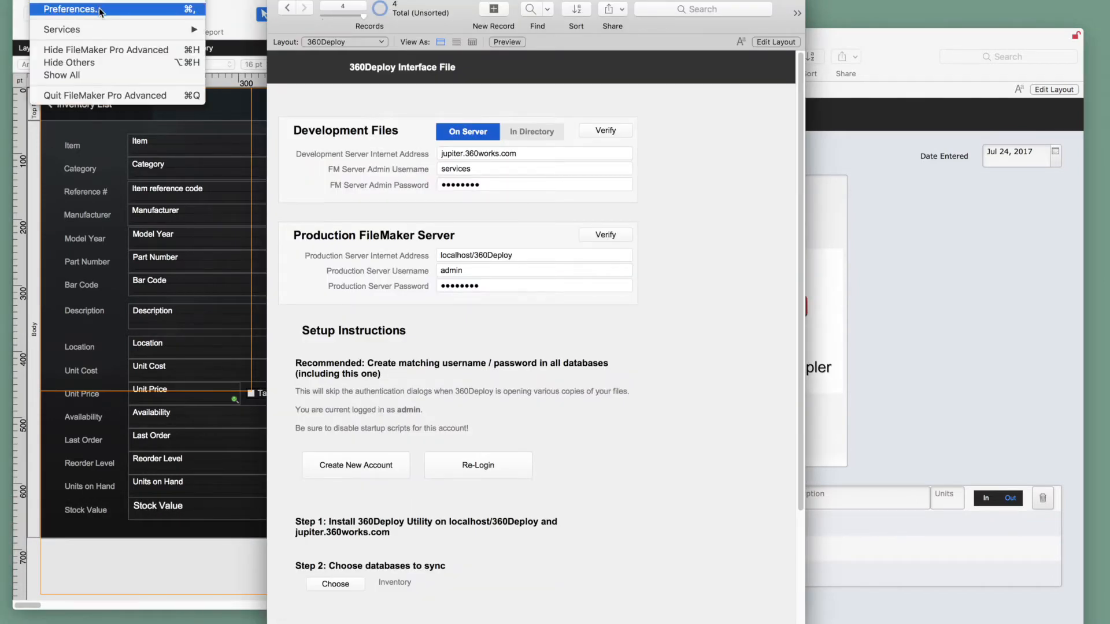
Verify the 360Deploy Plugin is enabled in Preferences' Plug-Ins list, then close Preferences
{"action": "left_click", "coordinate": [70, 9]}
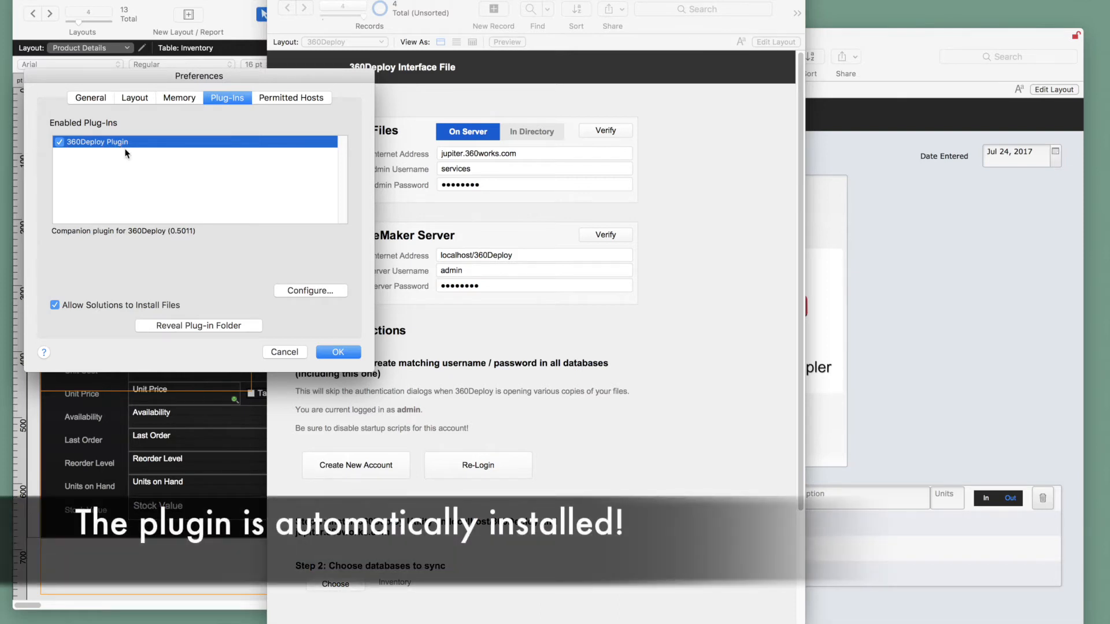
{"action": "left_click", "coordinate": [338, 352]}
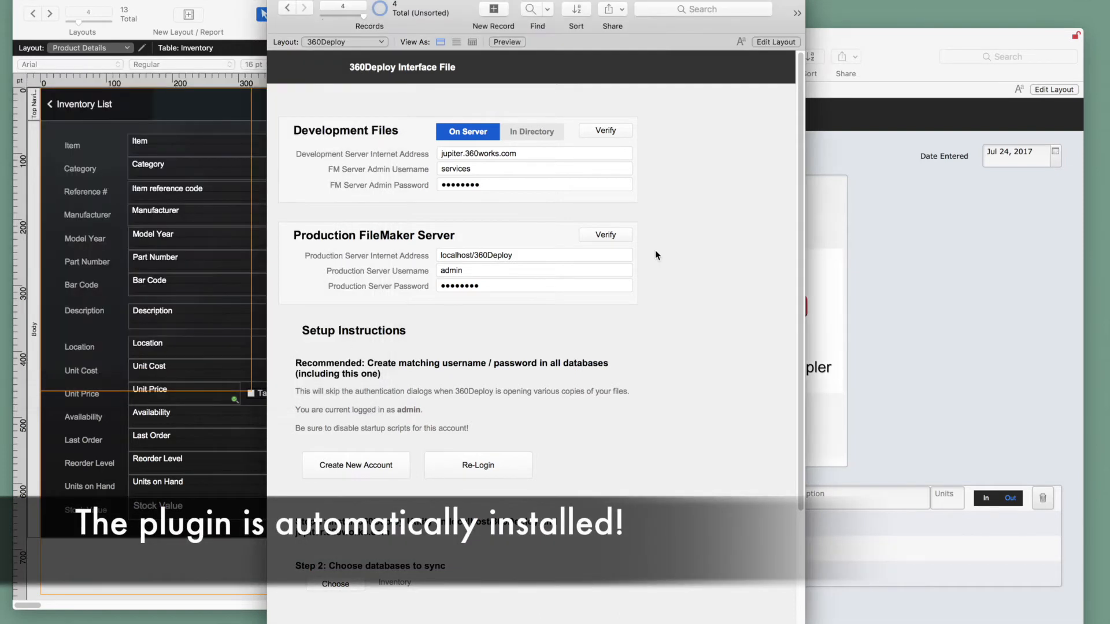
{"action": "mouse_move", "coordinate": [669, 244]}
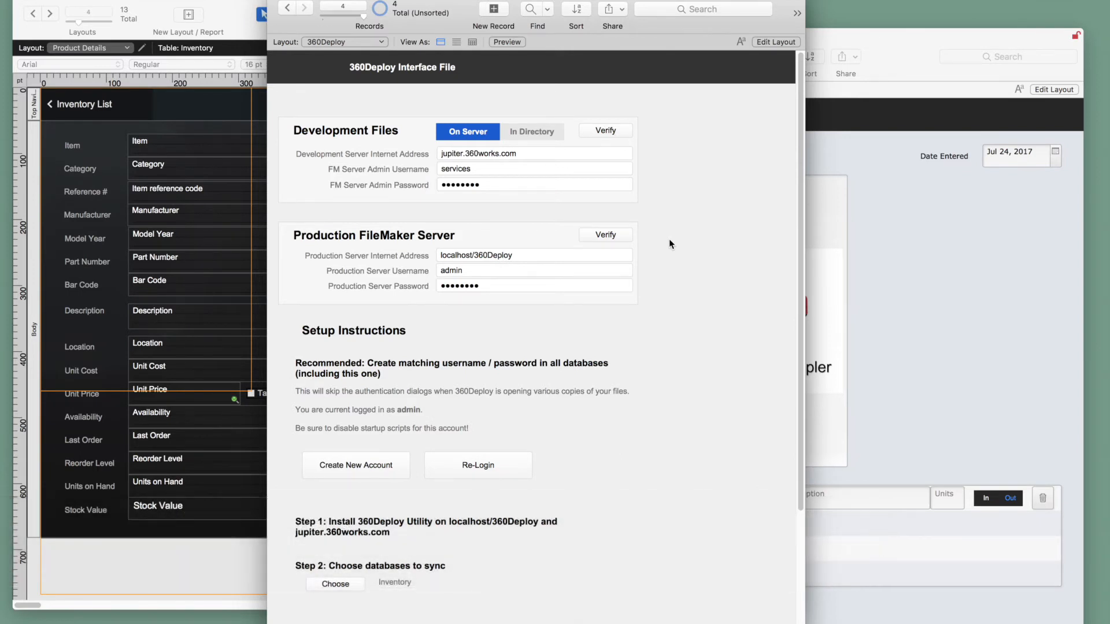
{"action": "mouse_move", "coordinate": [646, 156]}
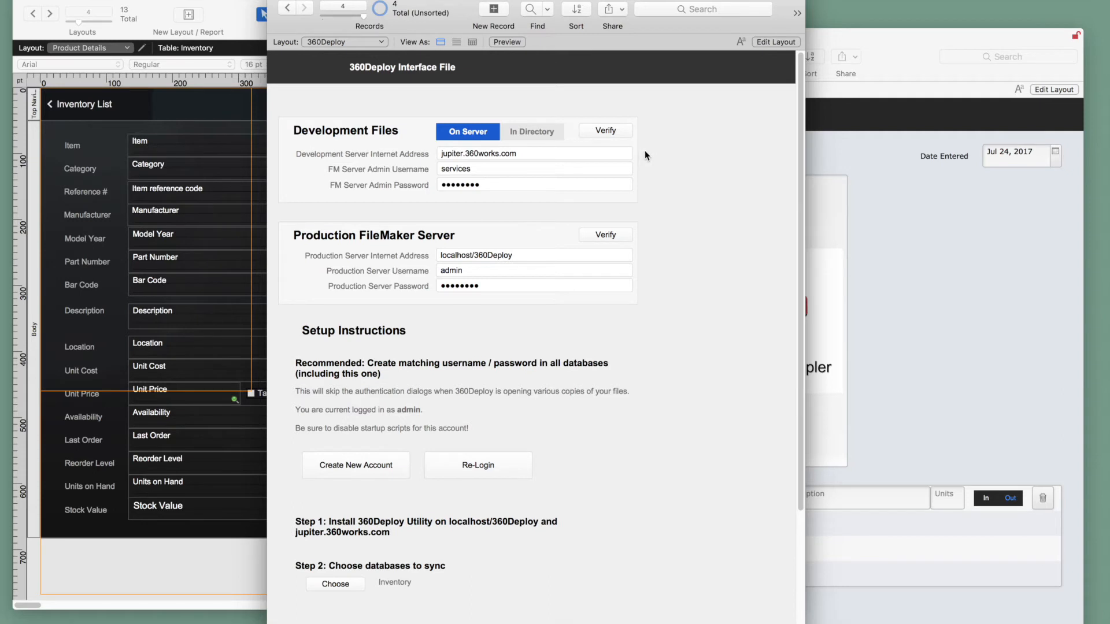
{"action": "mouse_move", "coordinate": [597, 321]}
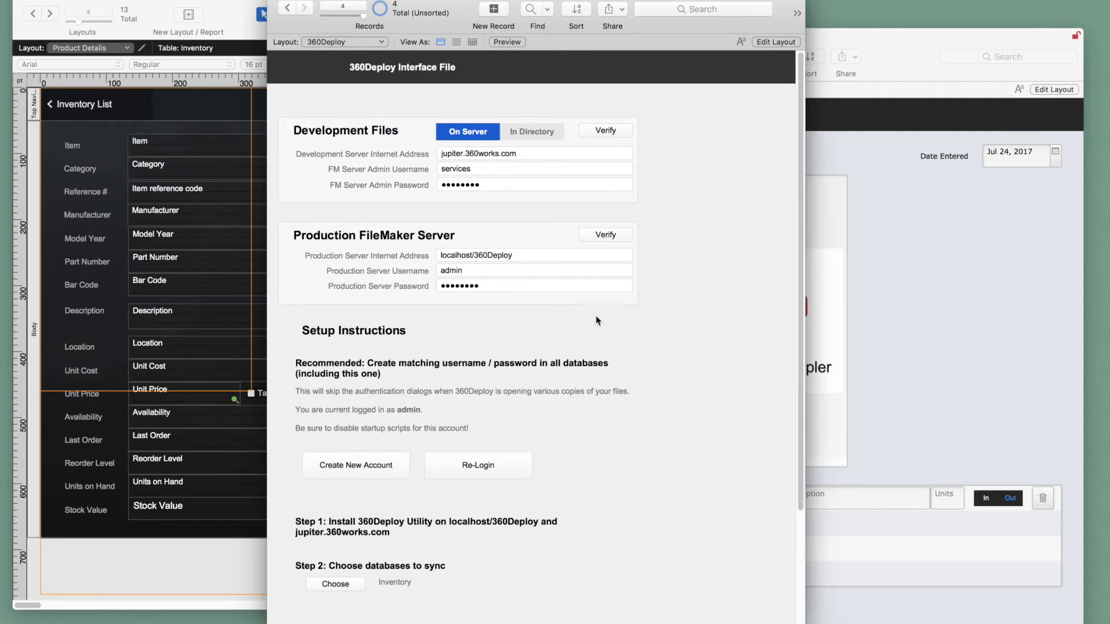
{"action": "mouse_move", "coordinate": [566, 416]}
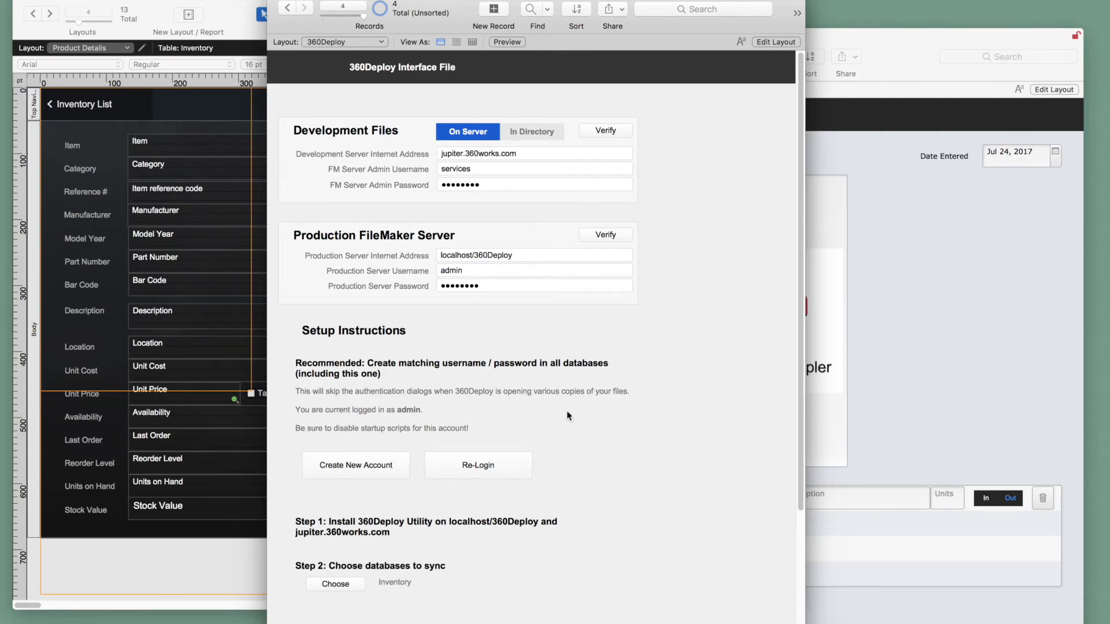
{"action": "mouse_move", "coordinate": [593, 454]}
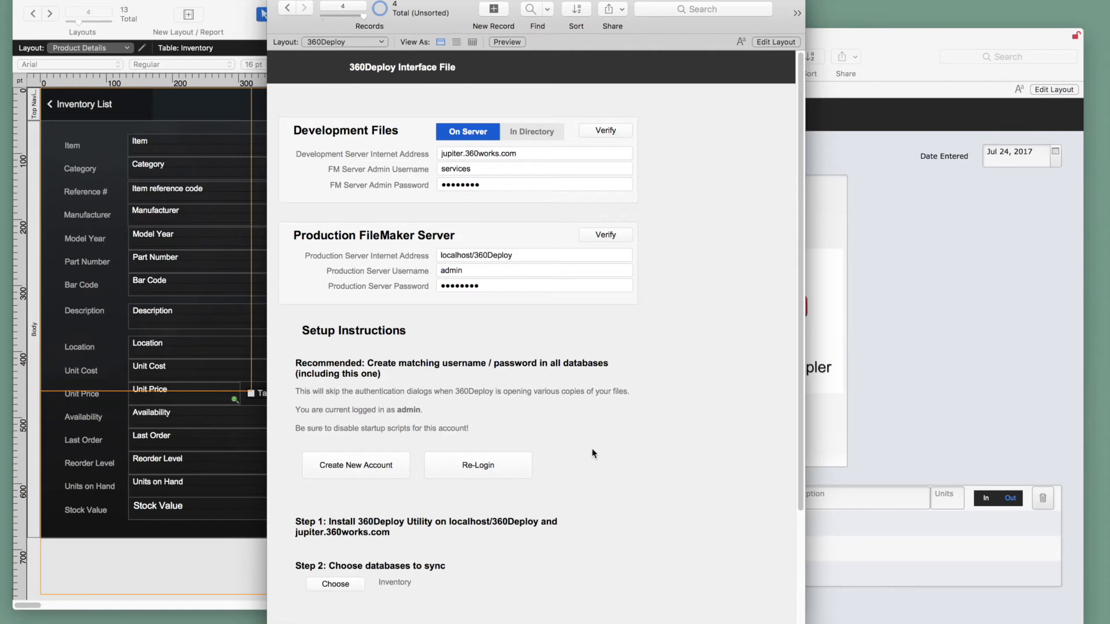
{"action": "scroll", "scroll_direction": "down", "scroll_amount": 3}
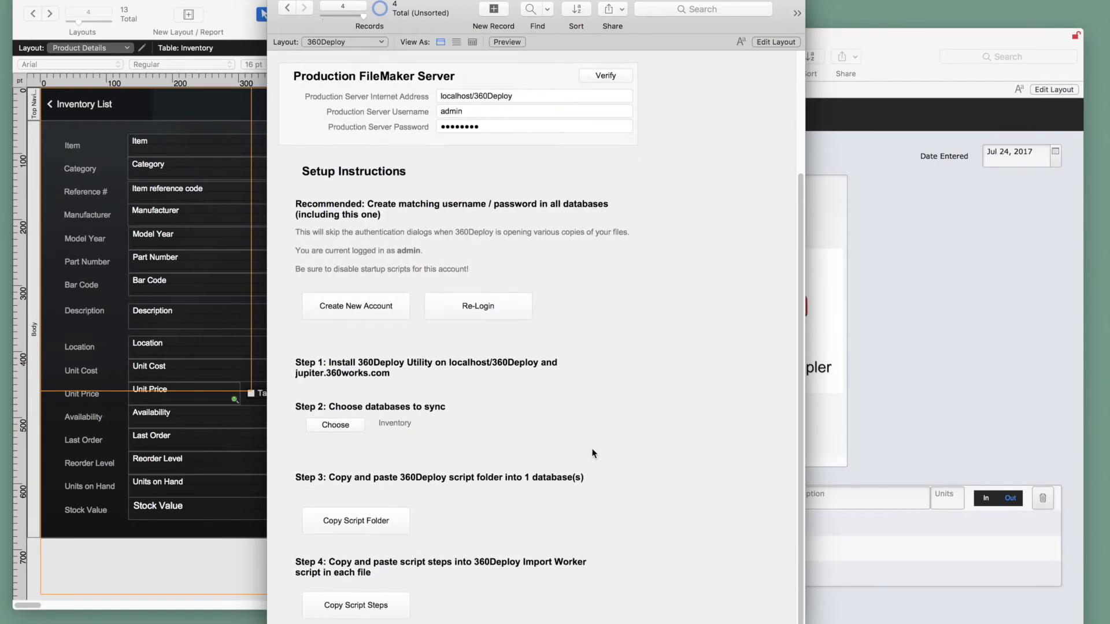
Start Step 2's database selection, retrieving database names from jupiter.360works.com
{"action": "scroll", "scroll_direction": "down", "scroll_amount": 3}
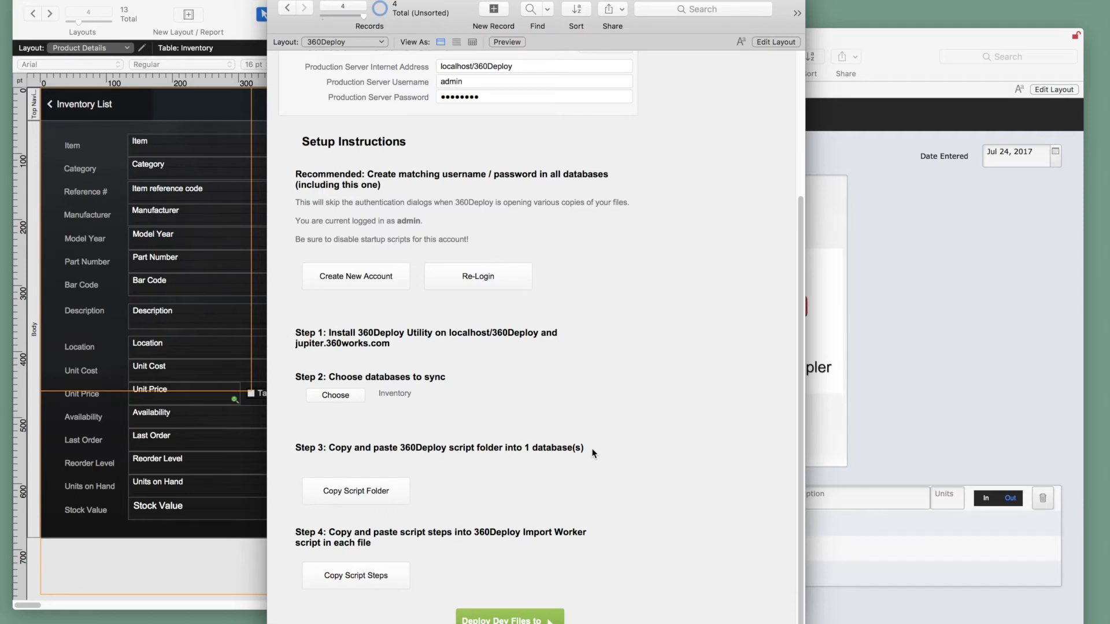
{"action": "left_click", "coordinate": [334, 395]}
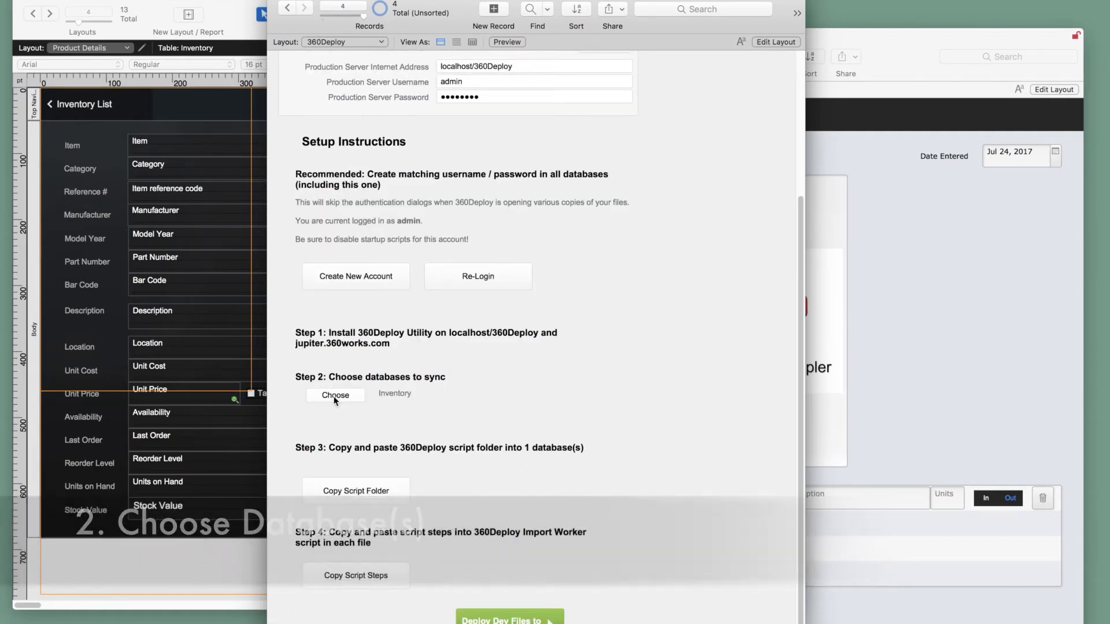
{"action": "left_click", "coordinate": [335, 395]}
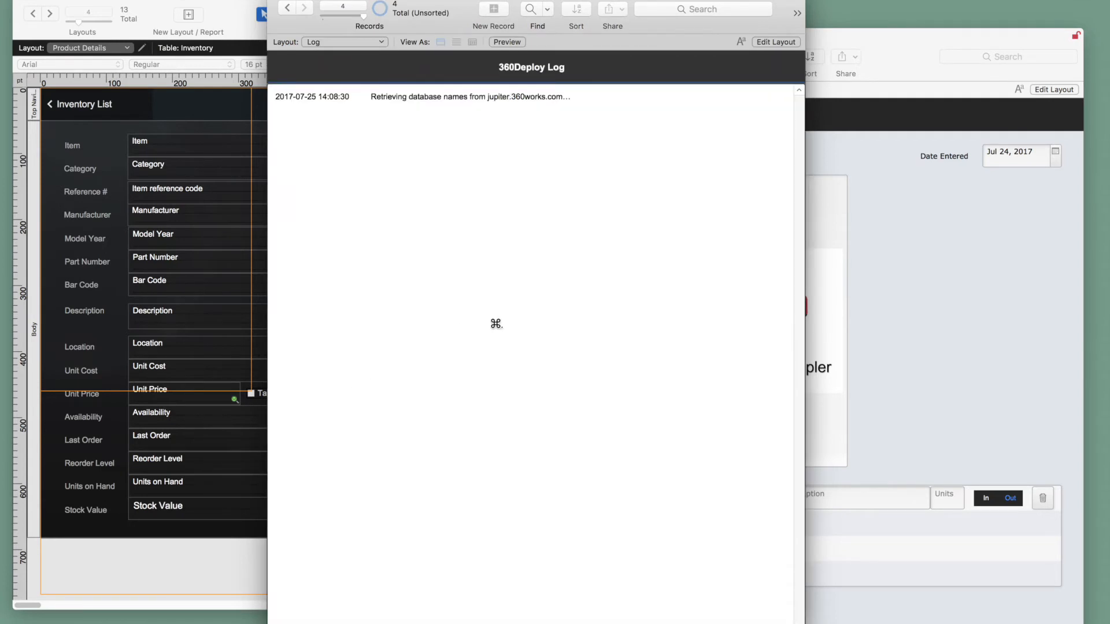
{"action": "mouse_move", "coordinate": [582, 313]}
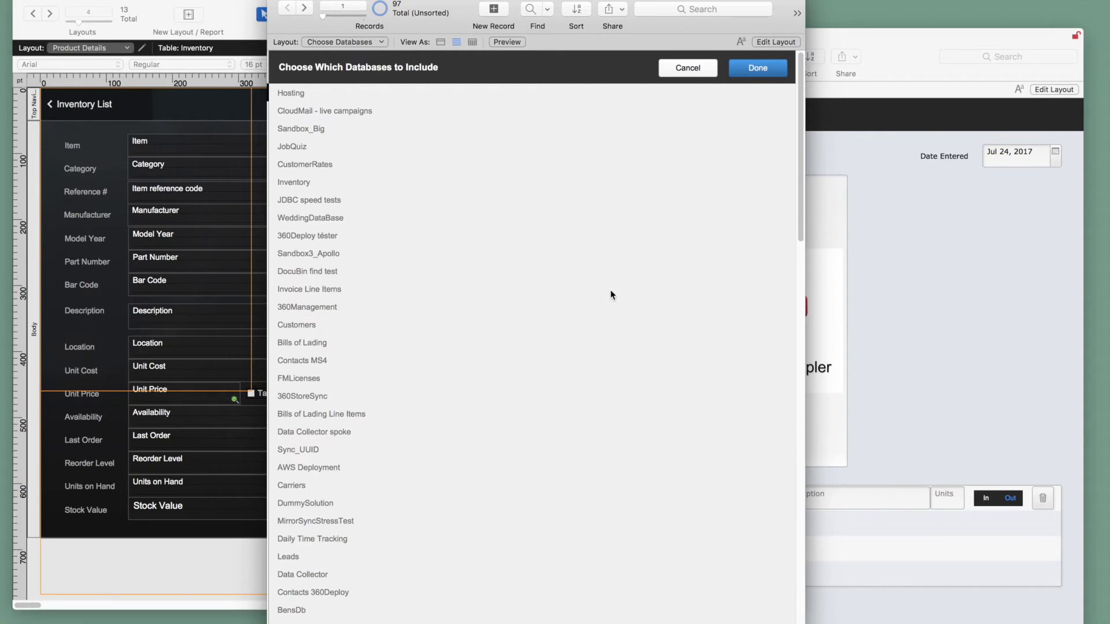
{"action": "mouse_move", "coordinate": [413, 223]}
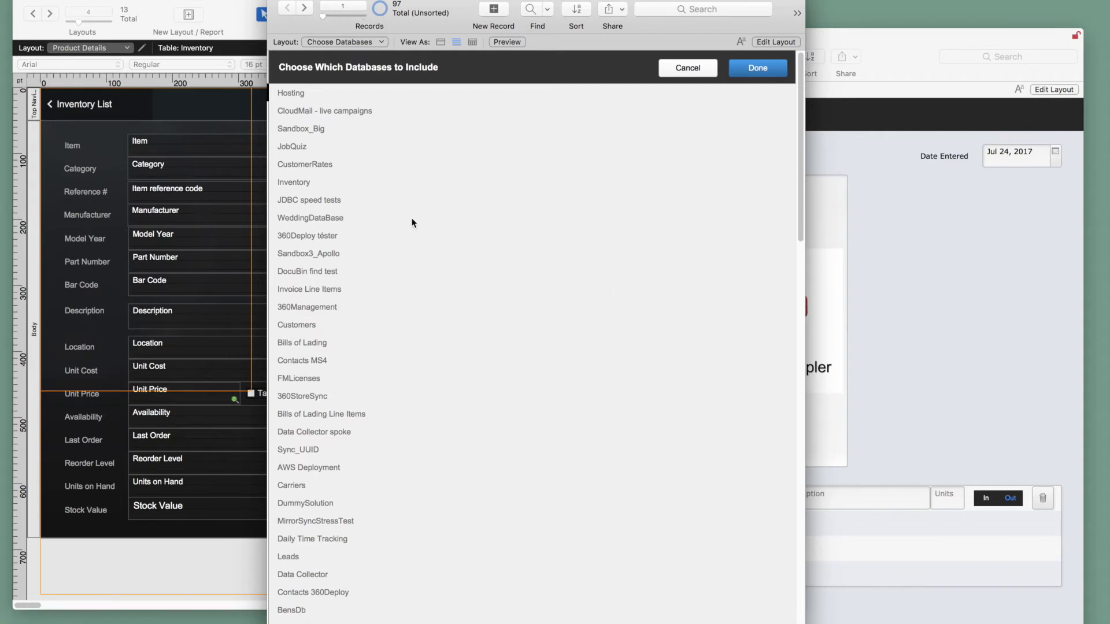
Include the Inventory database in the 360Deploy sync list
{"action": "left_click", "coordinate": [757, 67]}
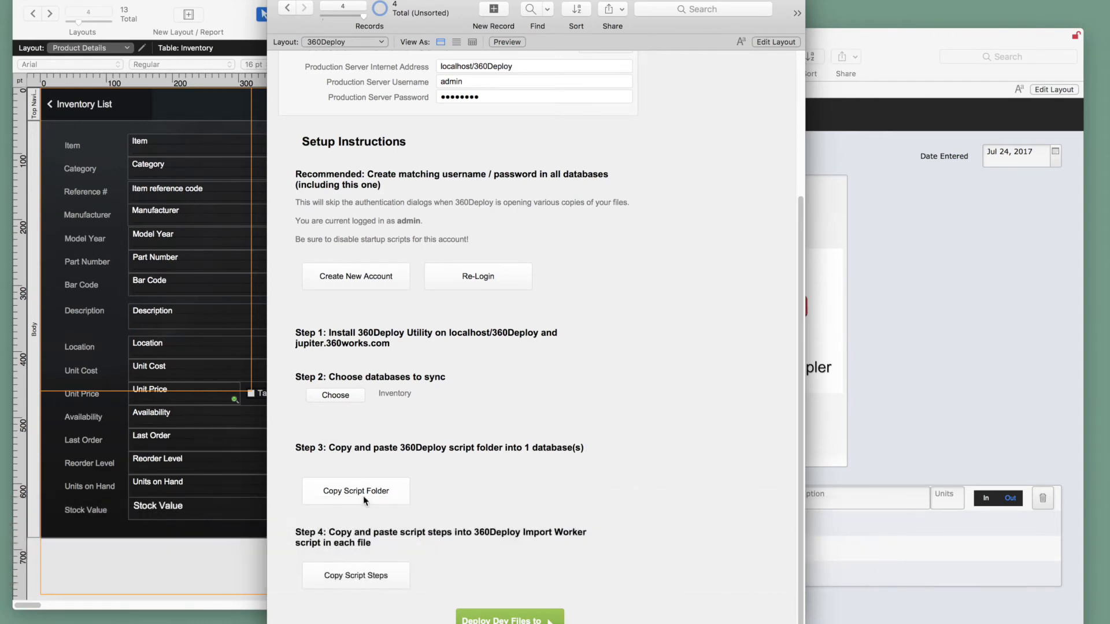
Copy Inventory's 360Deploy script folder to the clipboard and dismiss the notice
{"action": "left_click", "coordinate": [356, 491]}
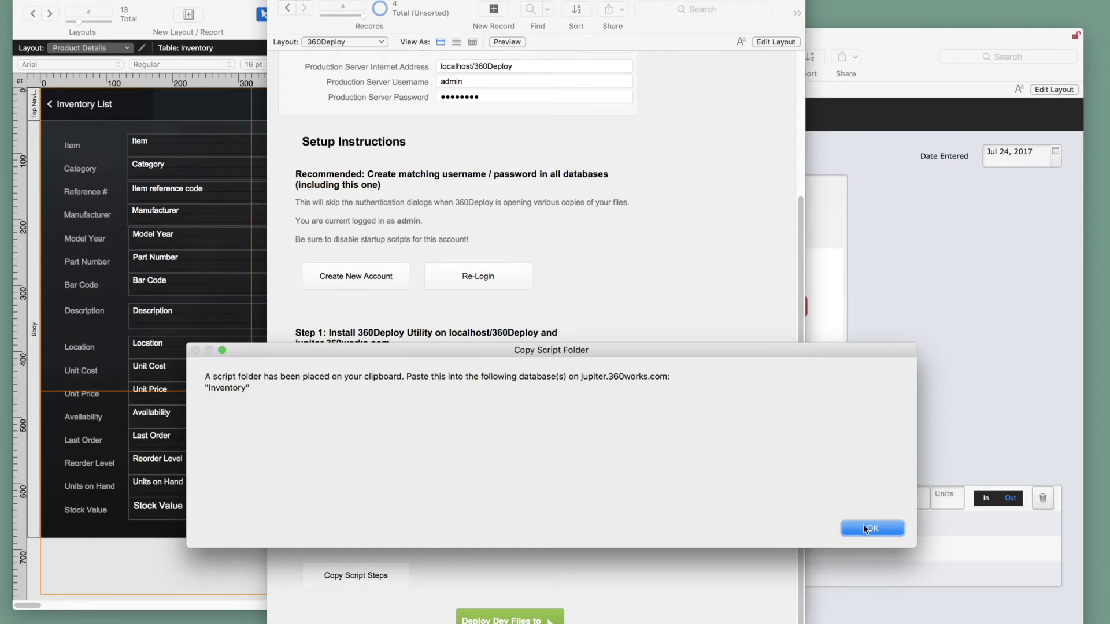
{"action": "left_click", "coordinate": [872, 528]}
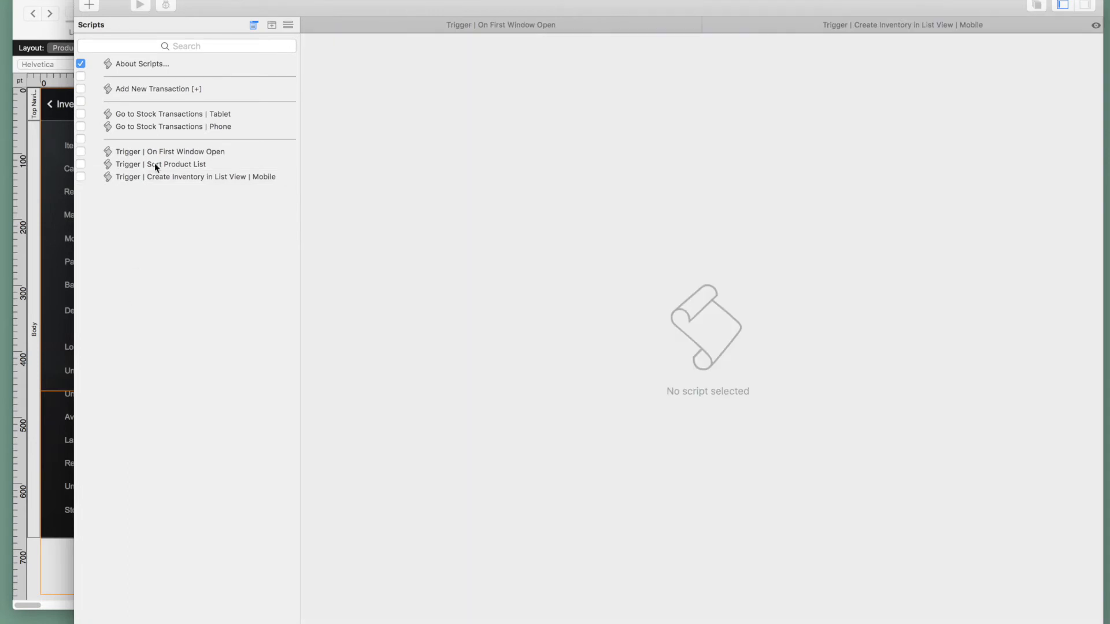
{"action": "mouse_move", "coordinate": [200, 257]}
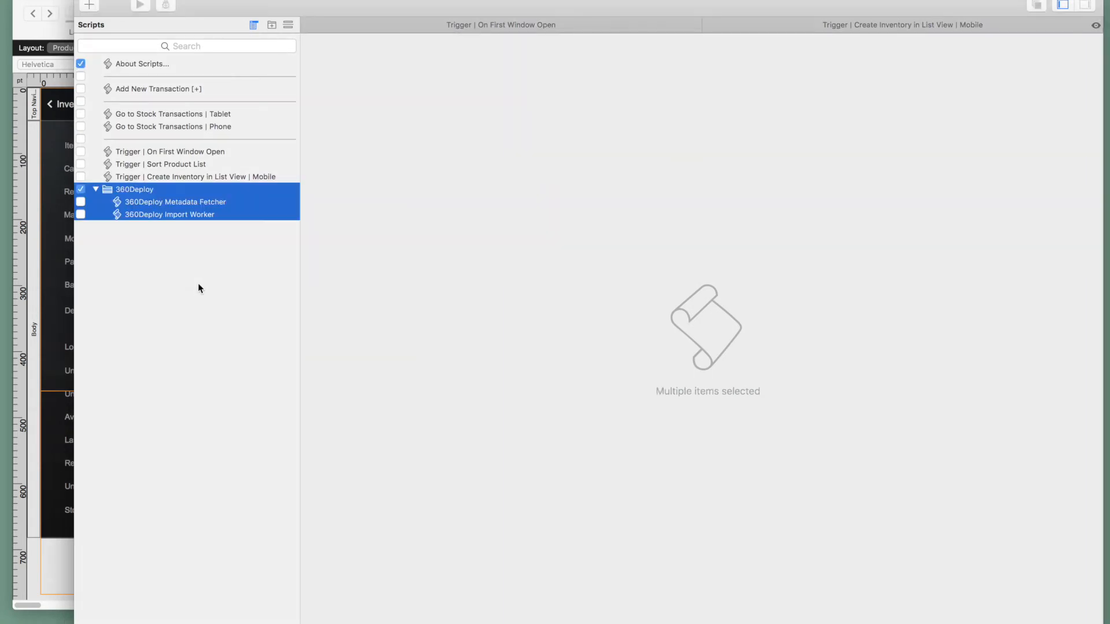
Open the 360Deploy Metadata Fetcher script in Inventory's Script Workspace to view its steps
{"action": "left_click", "coordinate": [175, 202]}
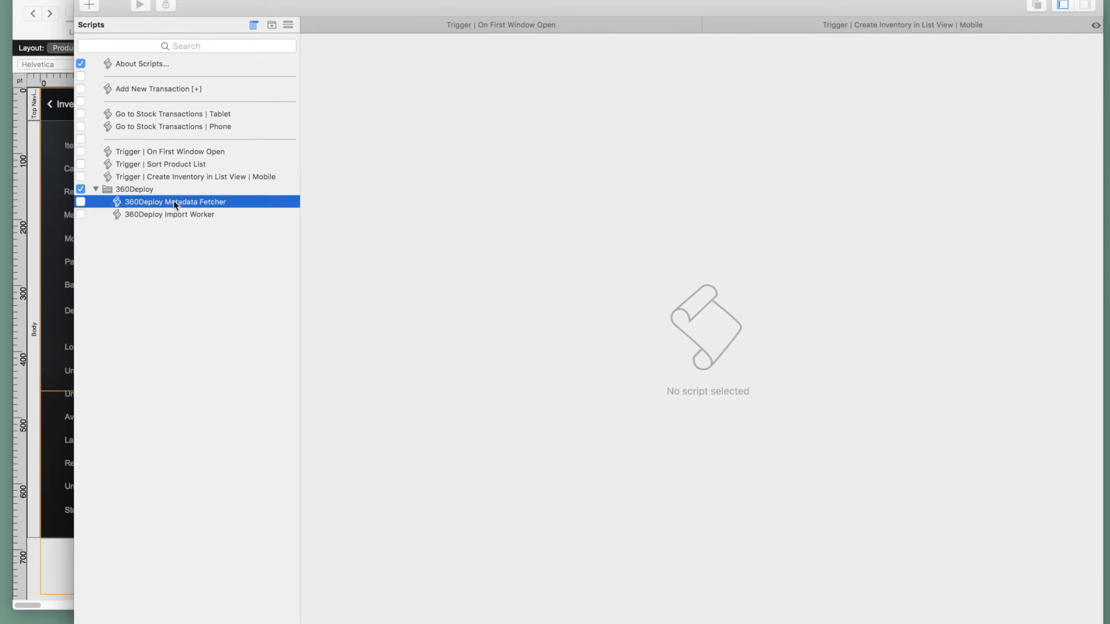
{"action": "double_click", "coordinate": [175, 201]}
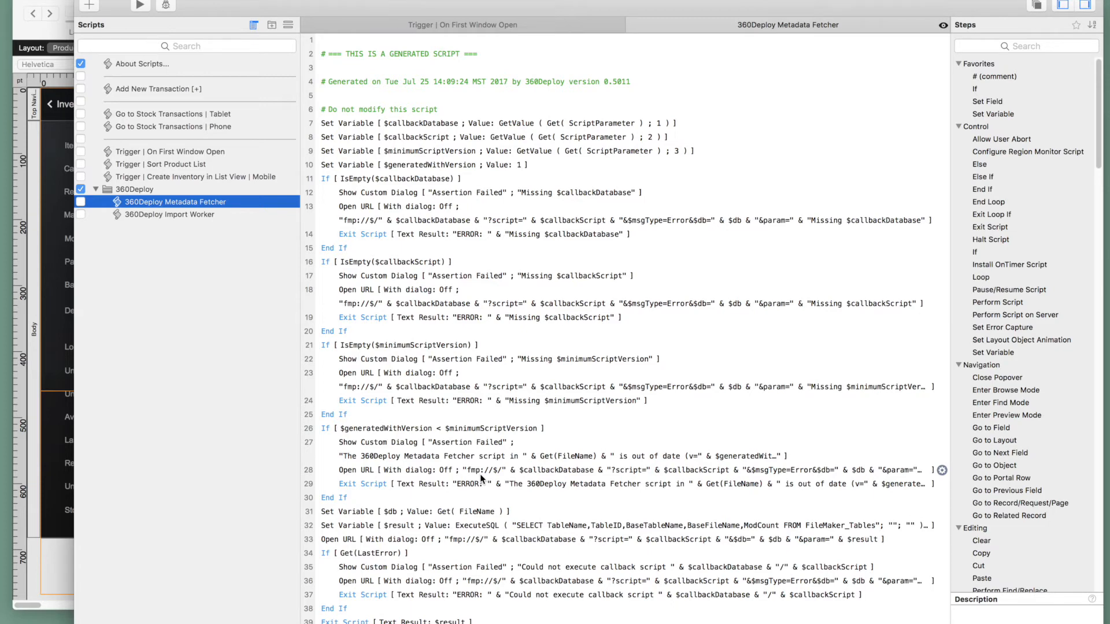
{"action": "mouse_move", "coordinate": [590, 364]}
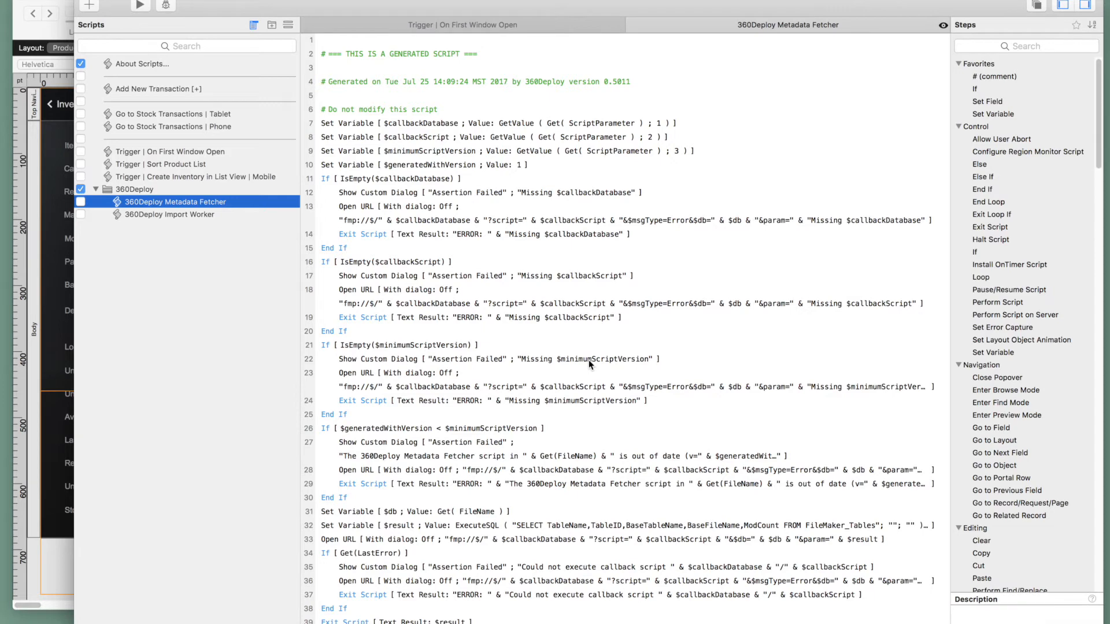
{"action": "left_click", "coordinate": [168, 215]}
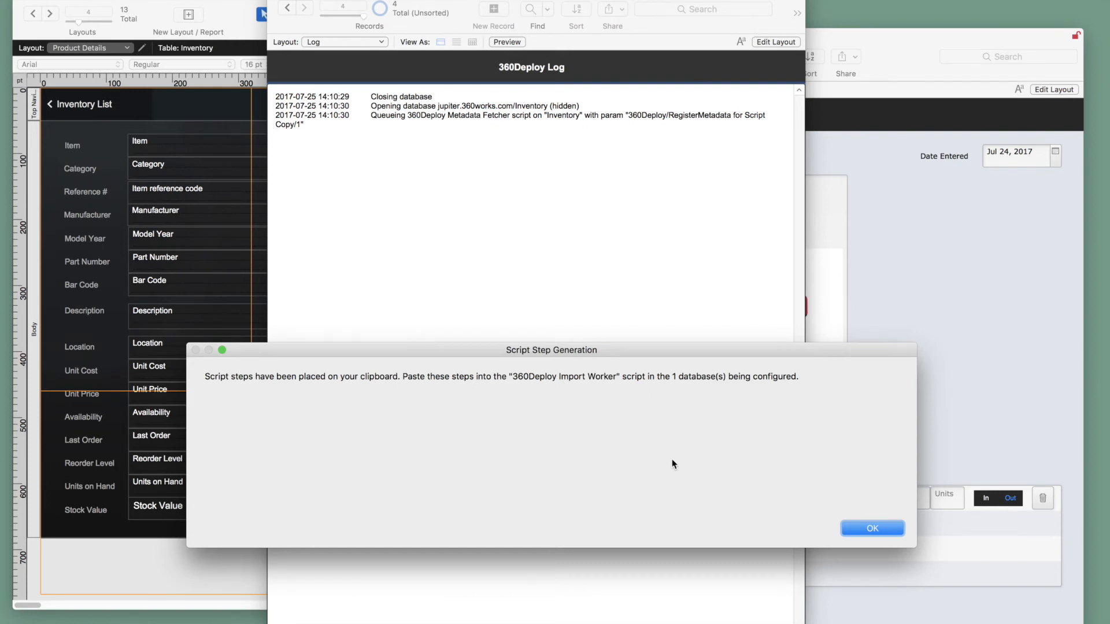
Dismiss the Script Step Generation notice after copying the Import Worker script steps
{"action": "left_click", "coordinate": [871, 527]}
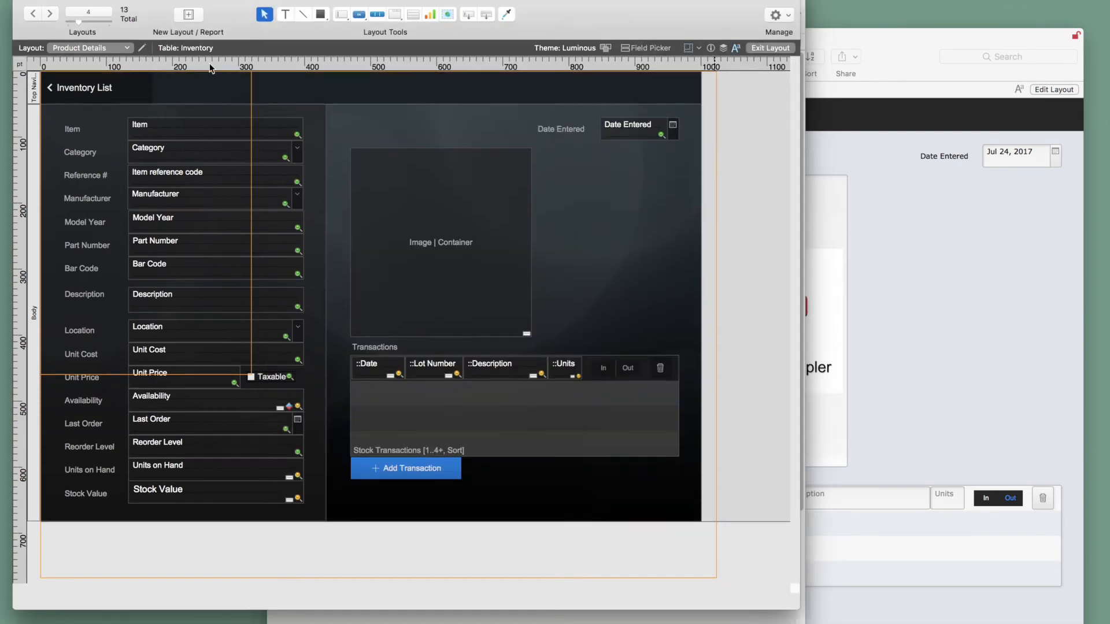
Close the Inventory layout design window and the development Inventory file
{"action": "left_click", "coordinate": [771, 48]}
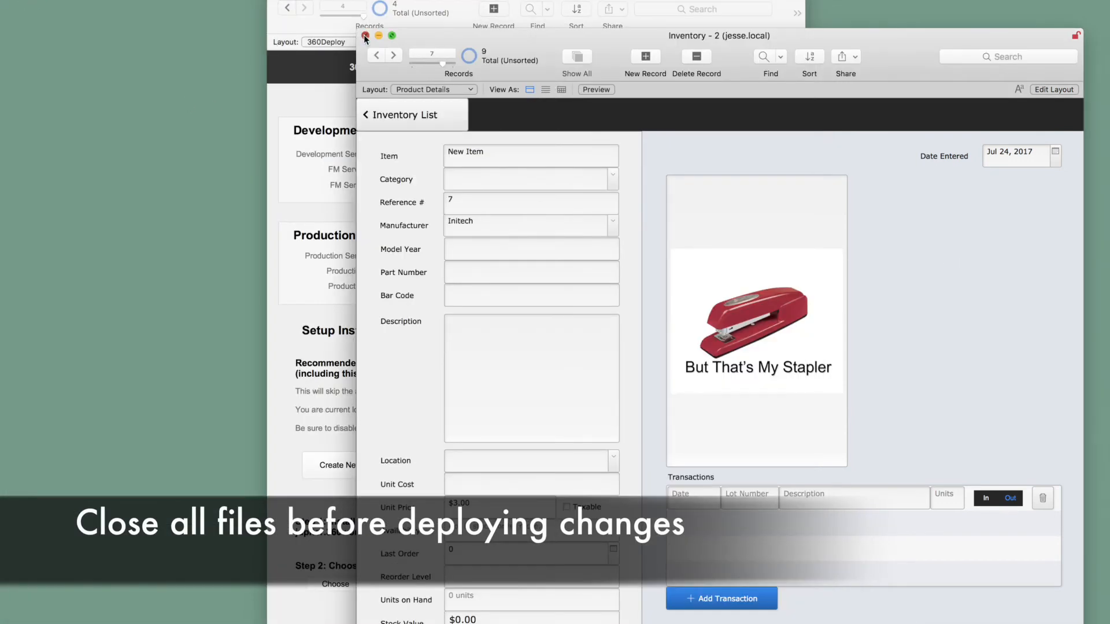
{"action": "left_click", "coordinate": [364, 36]}
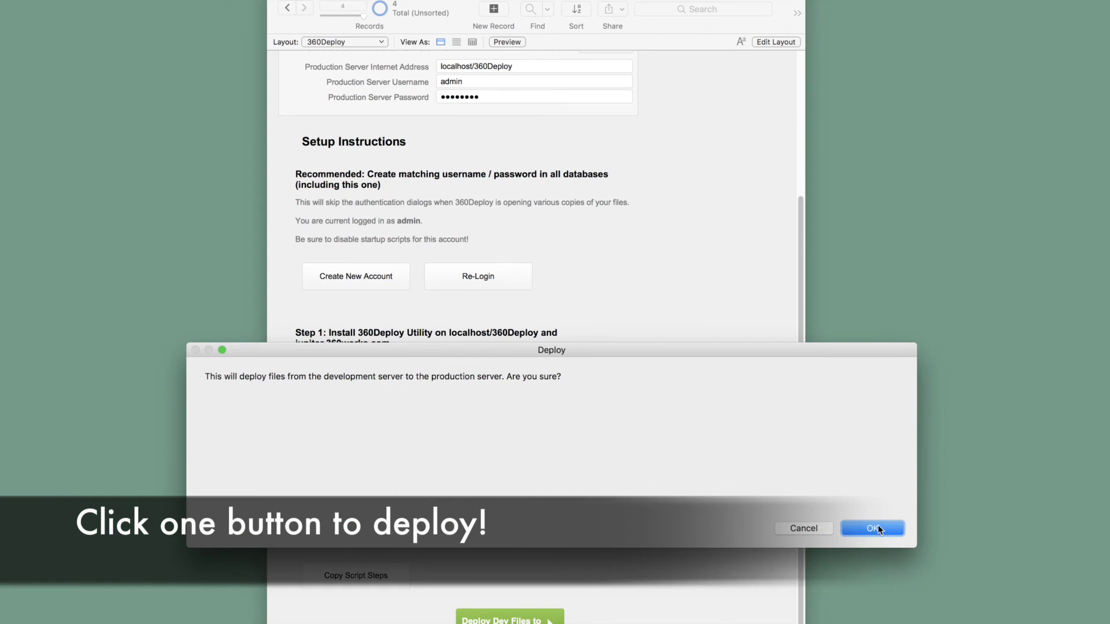
Run the 360Deploy deployment of Inventory to production and dismiss the Done! notice after 39 seconds
{"action": "left_click", "coordinate": [873, 528]}
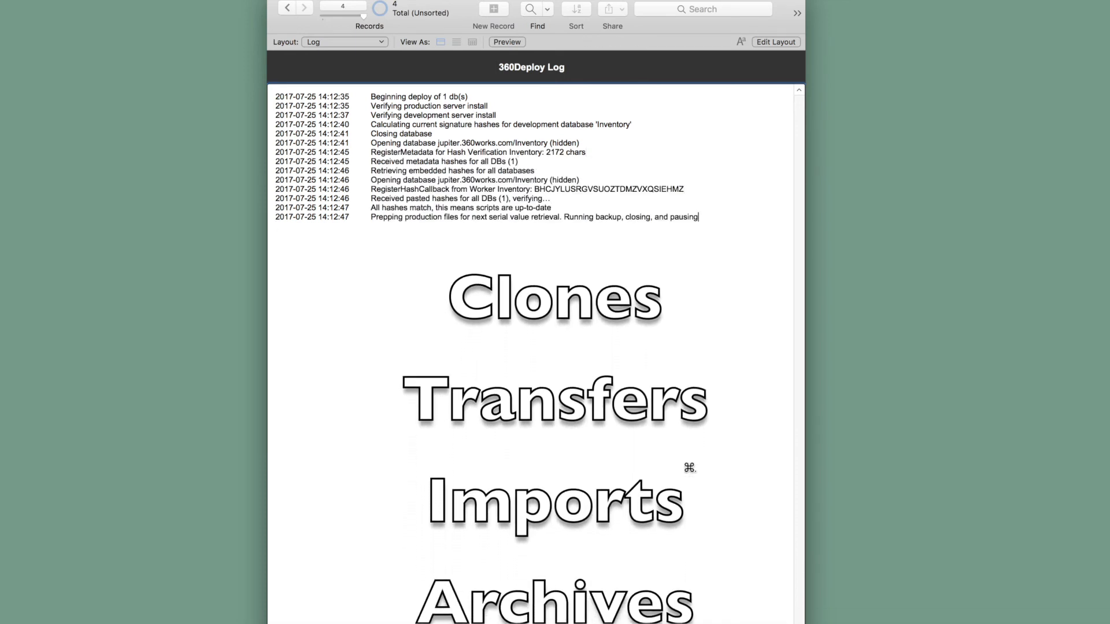
{"action": "scroll", "scroll_direction": "down", "scroll_amount": 3}
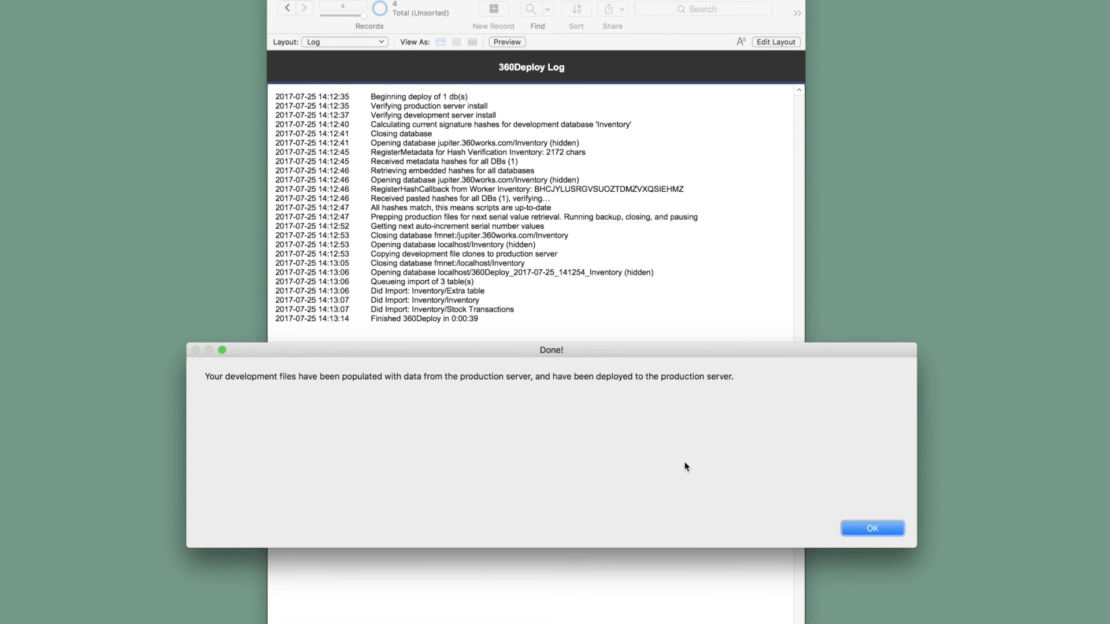
{"action": "left_click", "coordinate": [871, 528]}
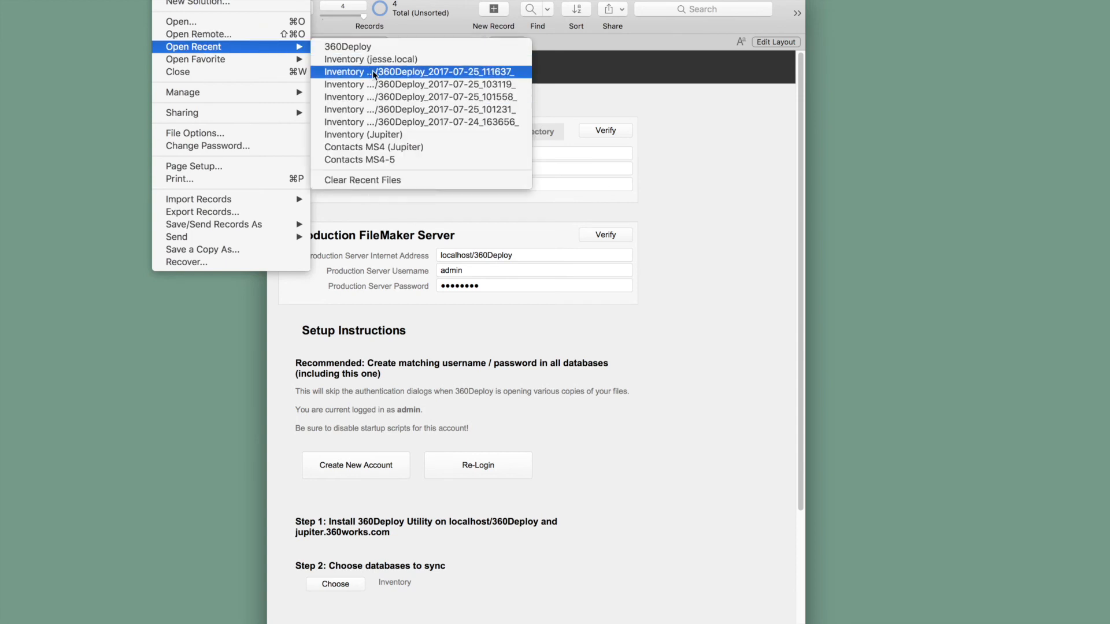
Reopen the deployed Inventory file from recent files, showing the Brawndo record with the dark theme
{"action": "left_click", "coordinate": [423, 71]}
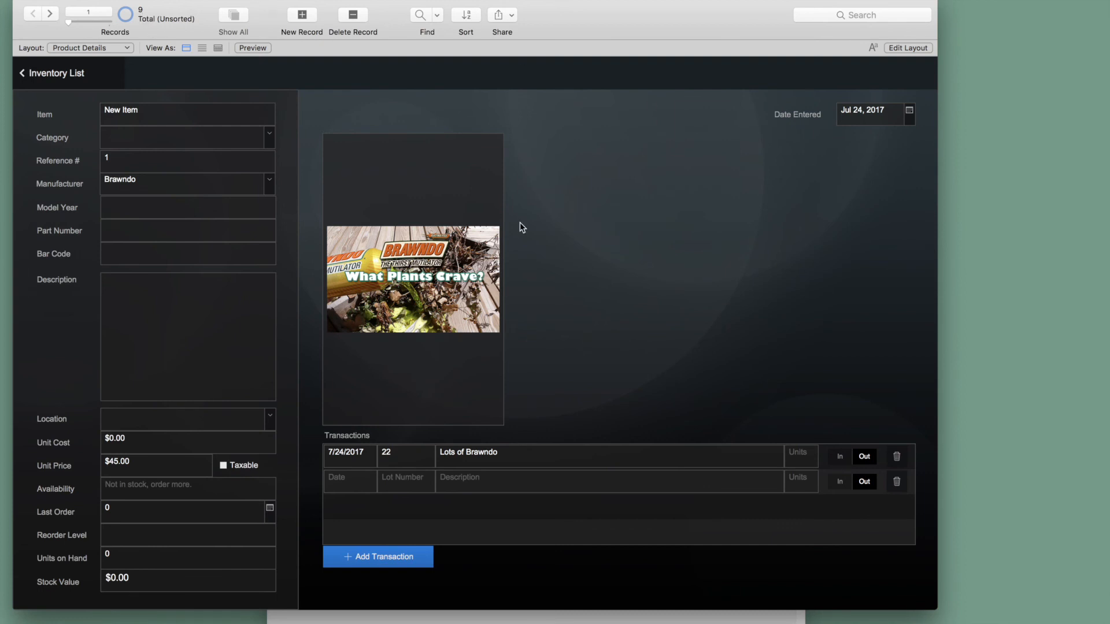
{"action": "mouse_move", "coordinate": [461, 194]}
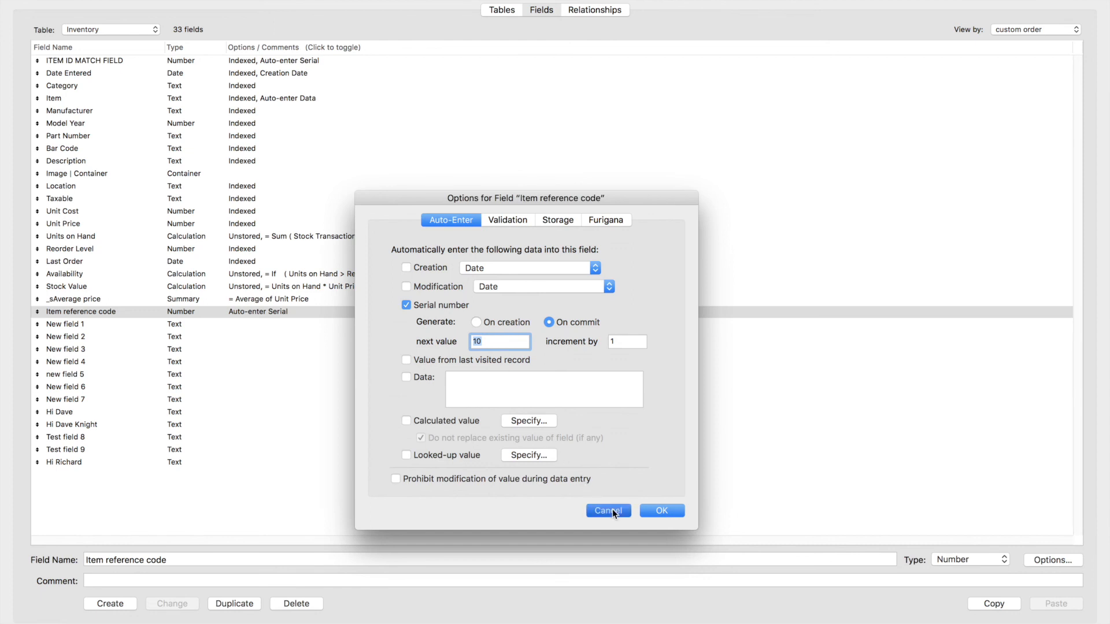
Cancel field options and open the 360Deploy_2017-07-25_141535_ archive folder holding Inventory.fmp12 in Finder
{"action": "left_click", "coordinate": [608, 511]}
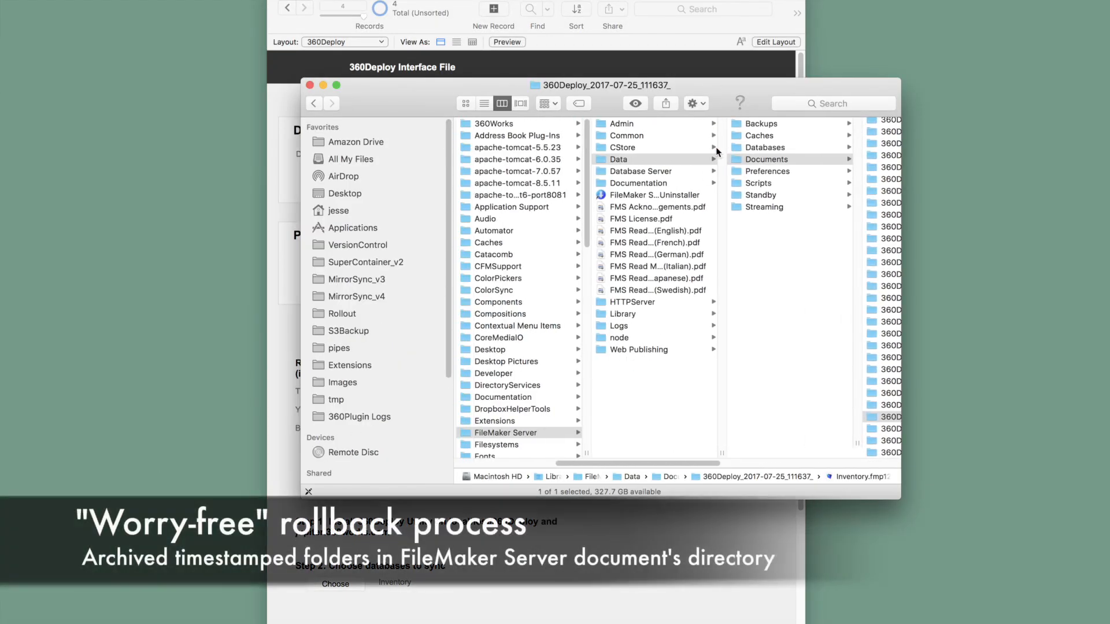
{"action": "left_click", "coordinate": [766, 158]}
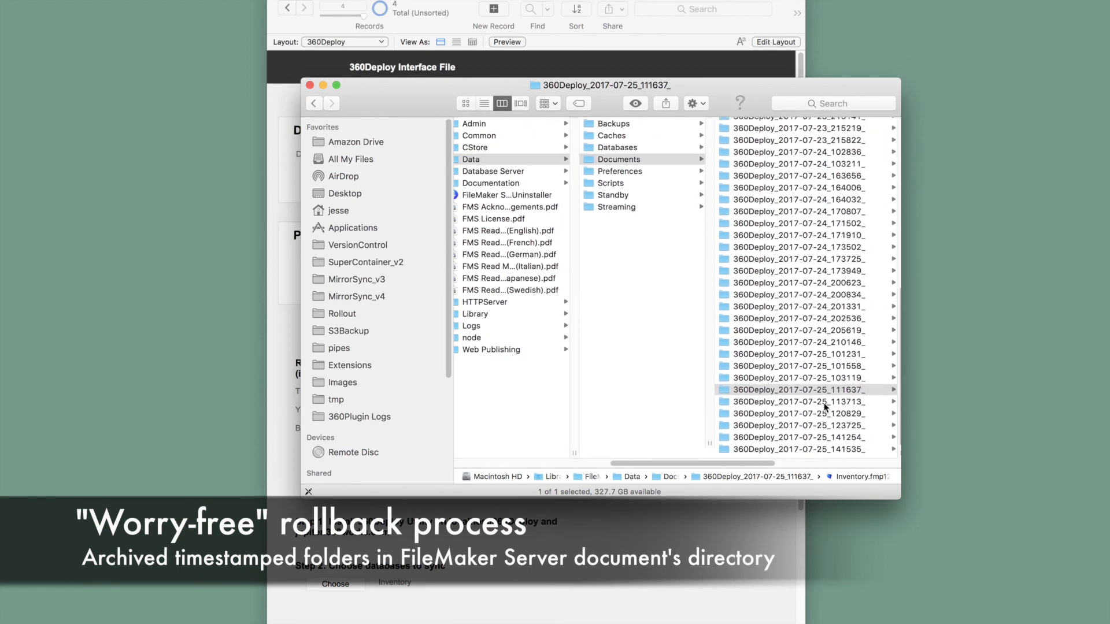
{"action": "left_click", "coordinate": [804, 438]}
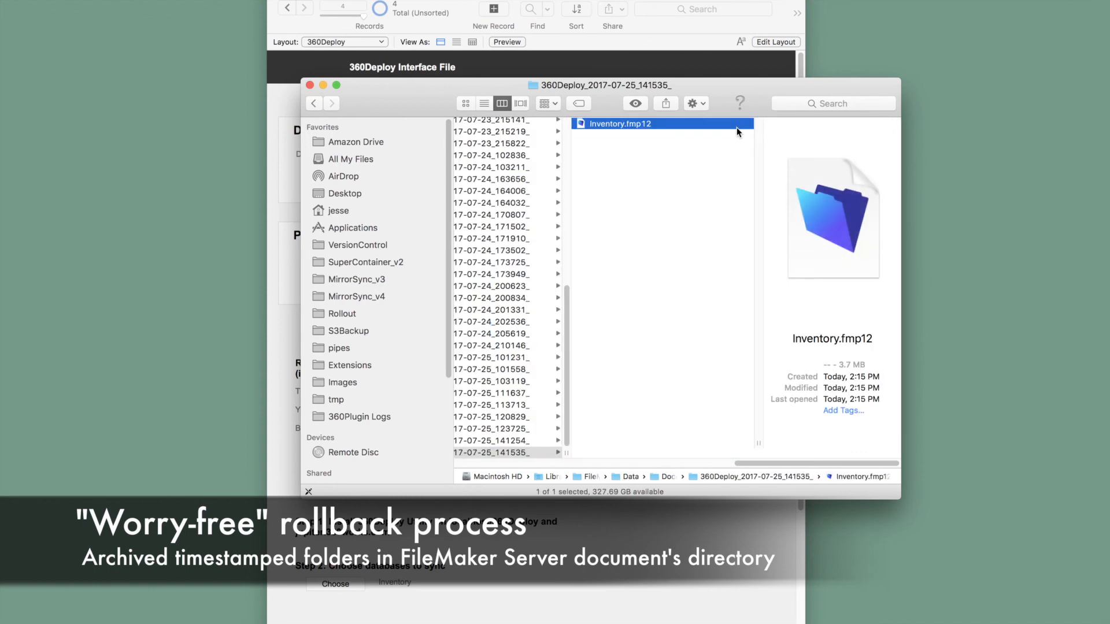
{"action": "mouse_move", "coordinate": [717, 215]}
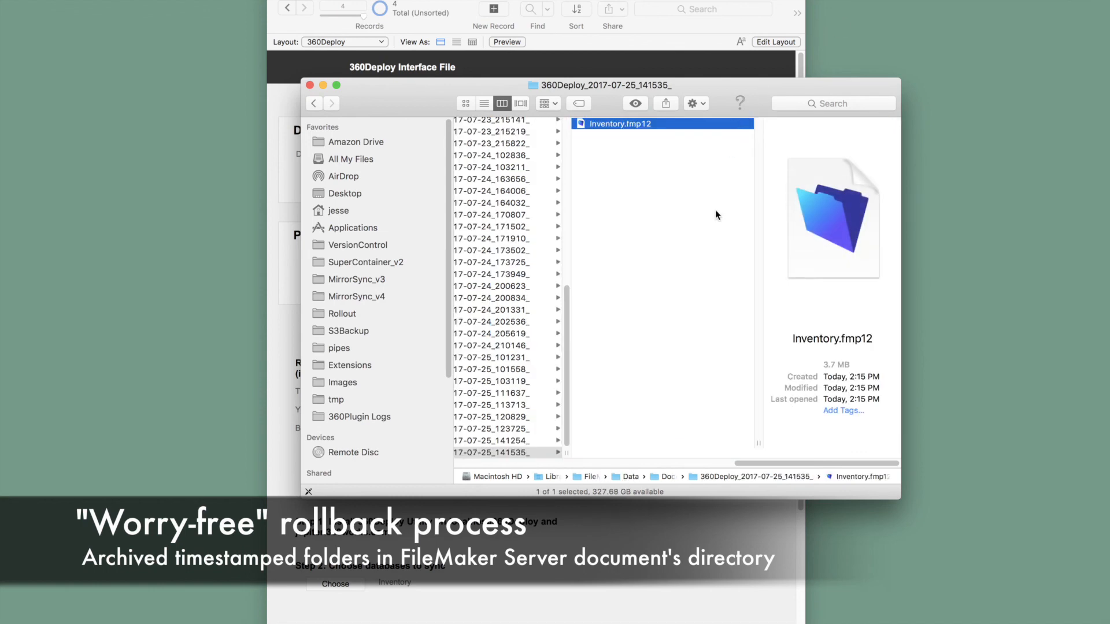